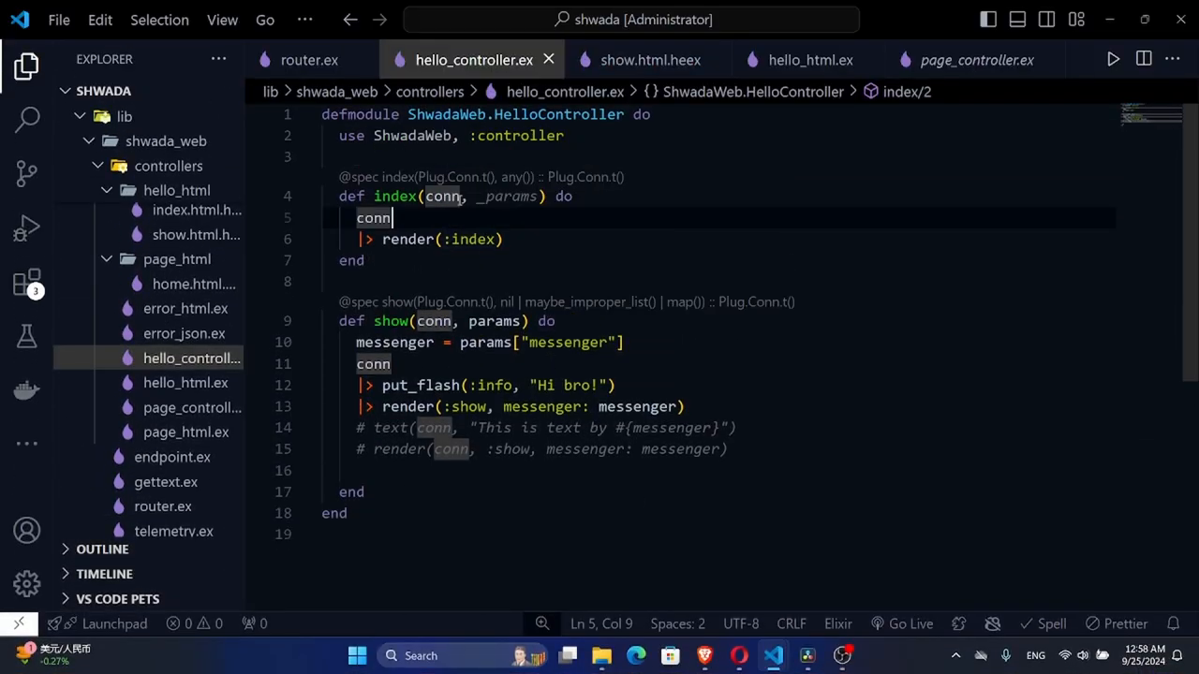
mouse_move(664, 536)
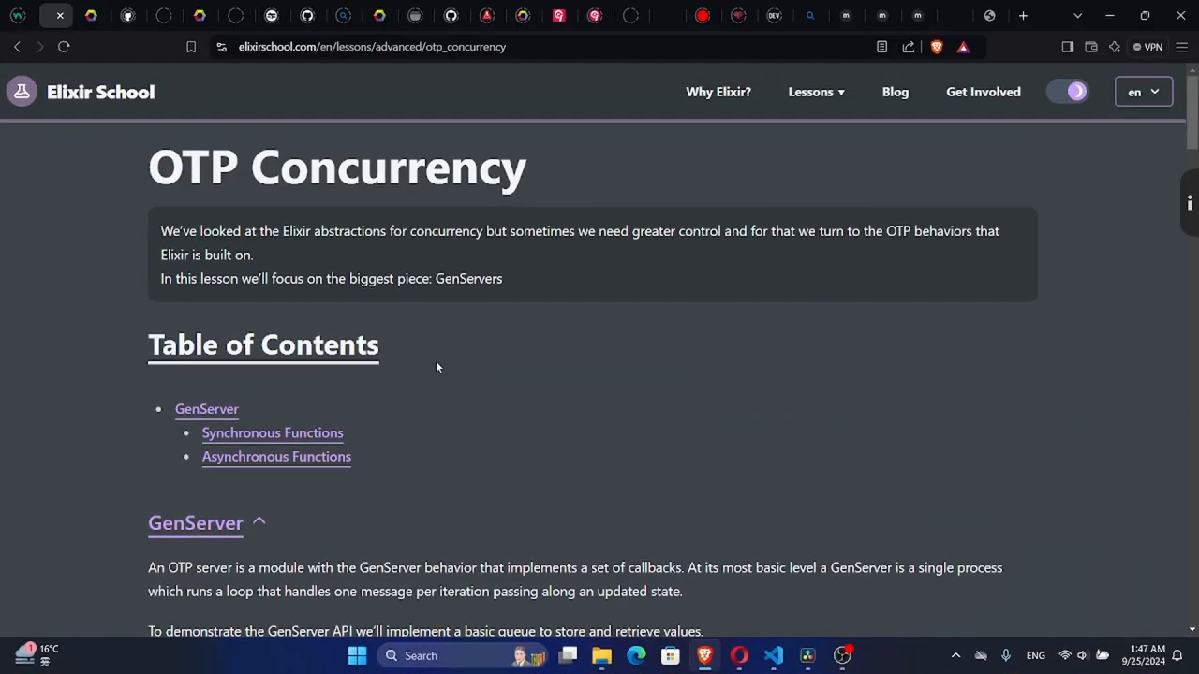
mouse_move(489, 347)
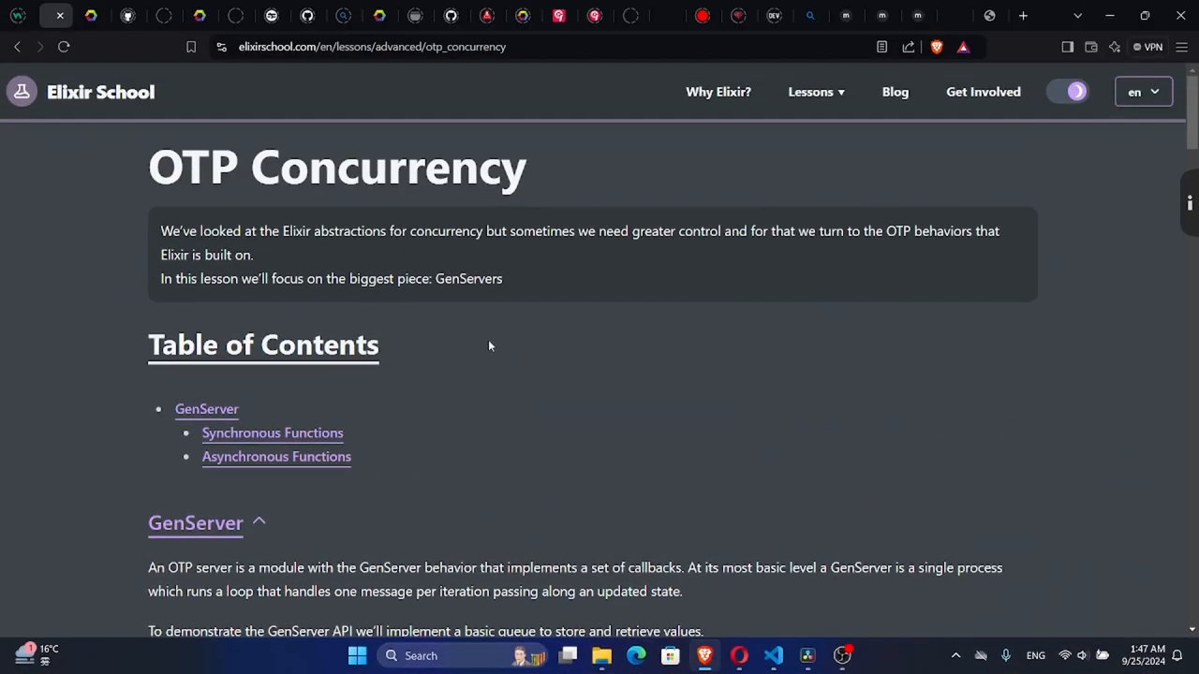
Step: Scroll the v1.17 changelog's Erlang/OTP notes, then reach the supervision trees and applications guide
scroll("down", 3)
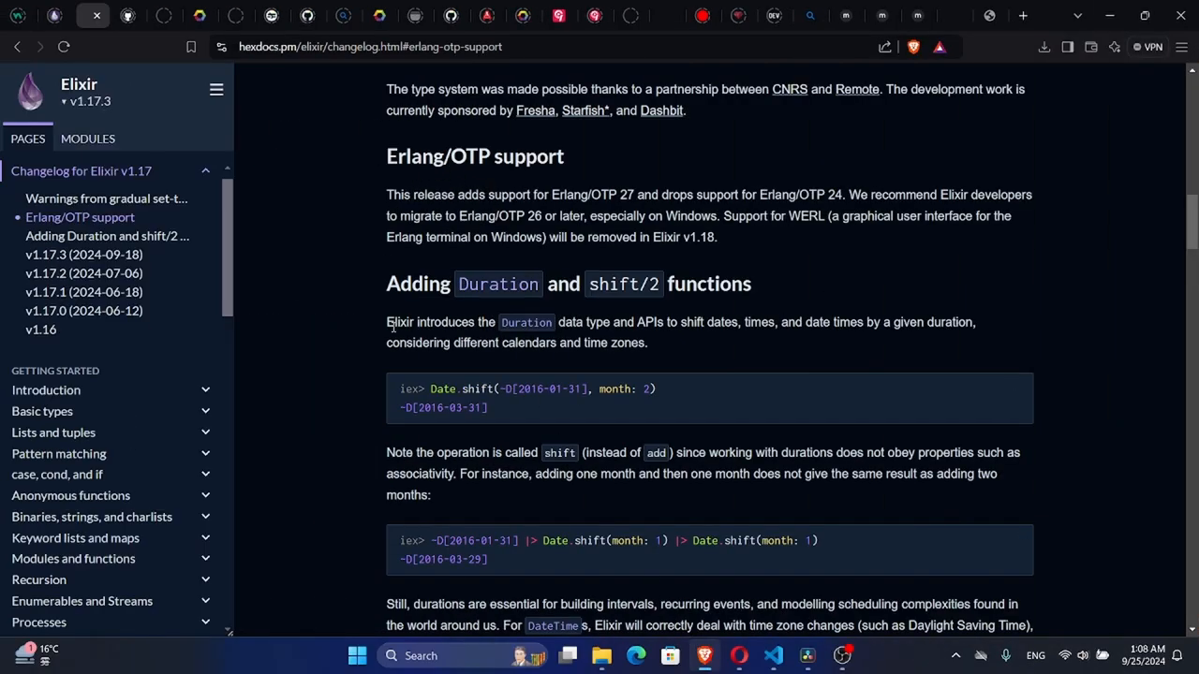
mouse_move(577, 468)
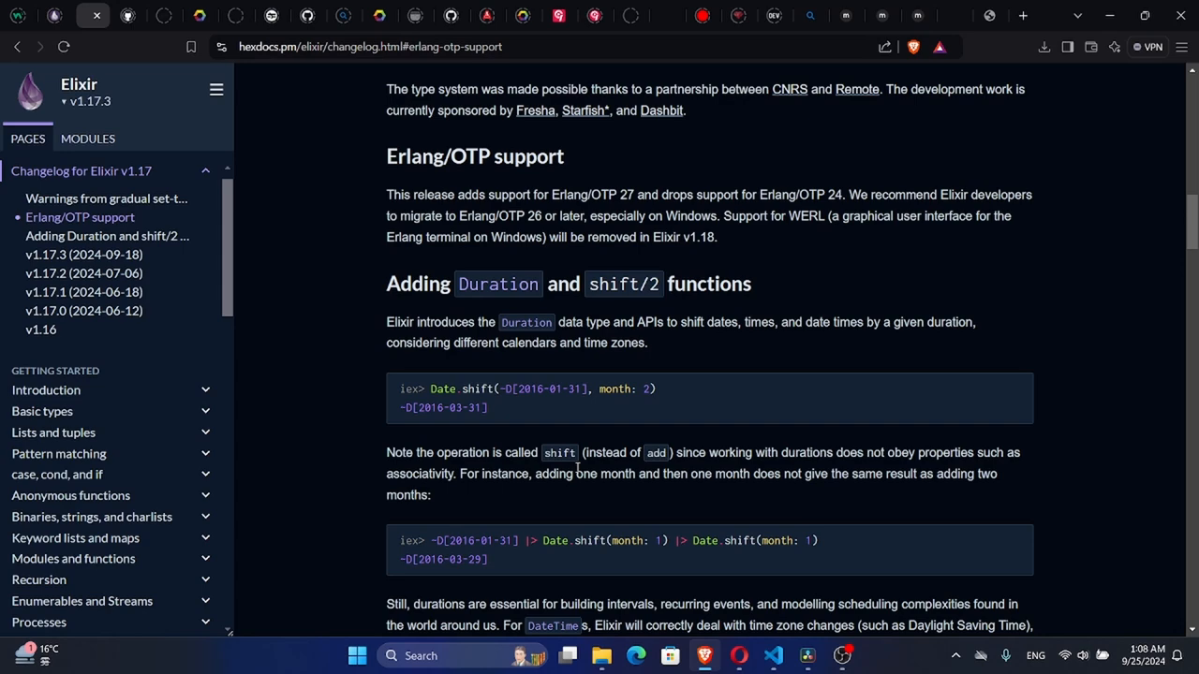
scroll("down", 3)
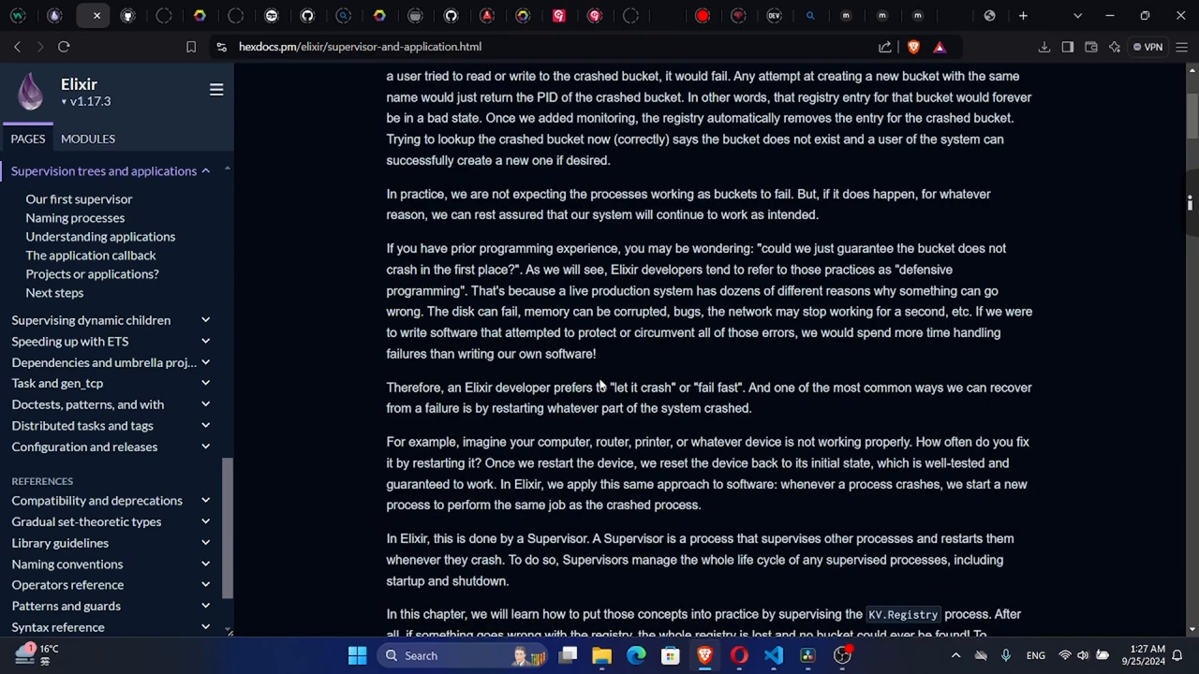
Step: Open the guide's Introduction chapter and scroll to the Running scripts hello-world example
left_click(79, 199)
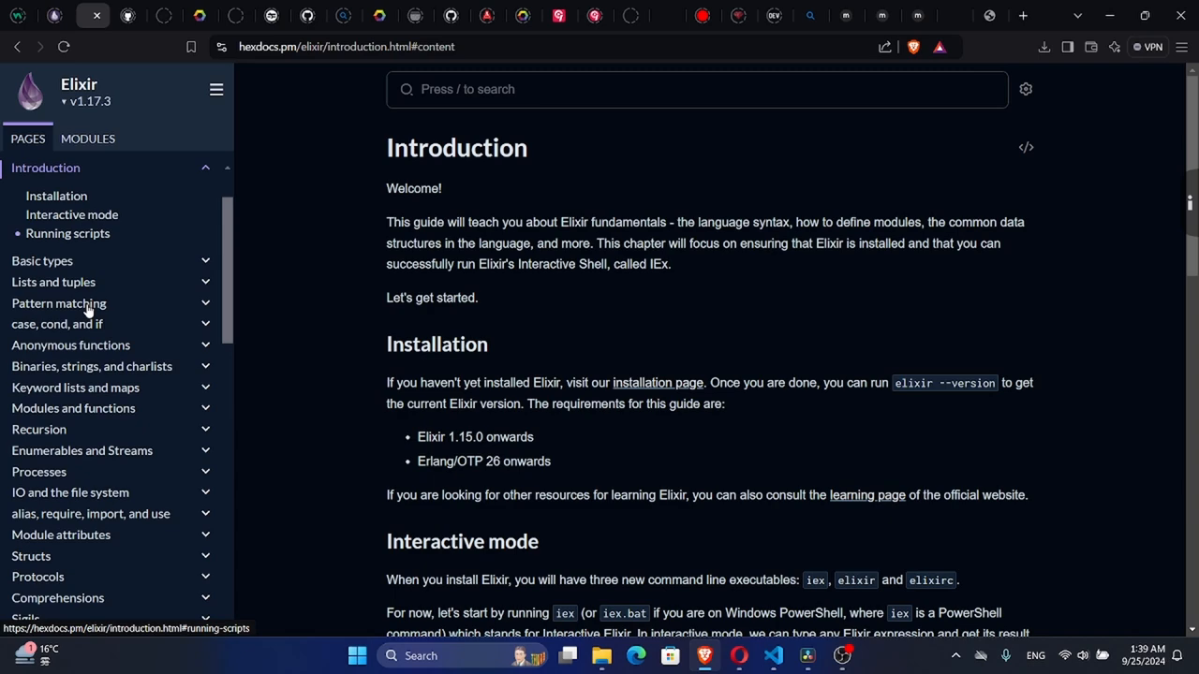
scroll("down", 3)
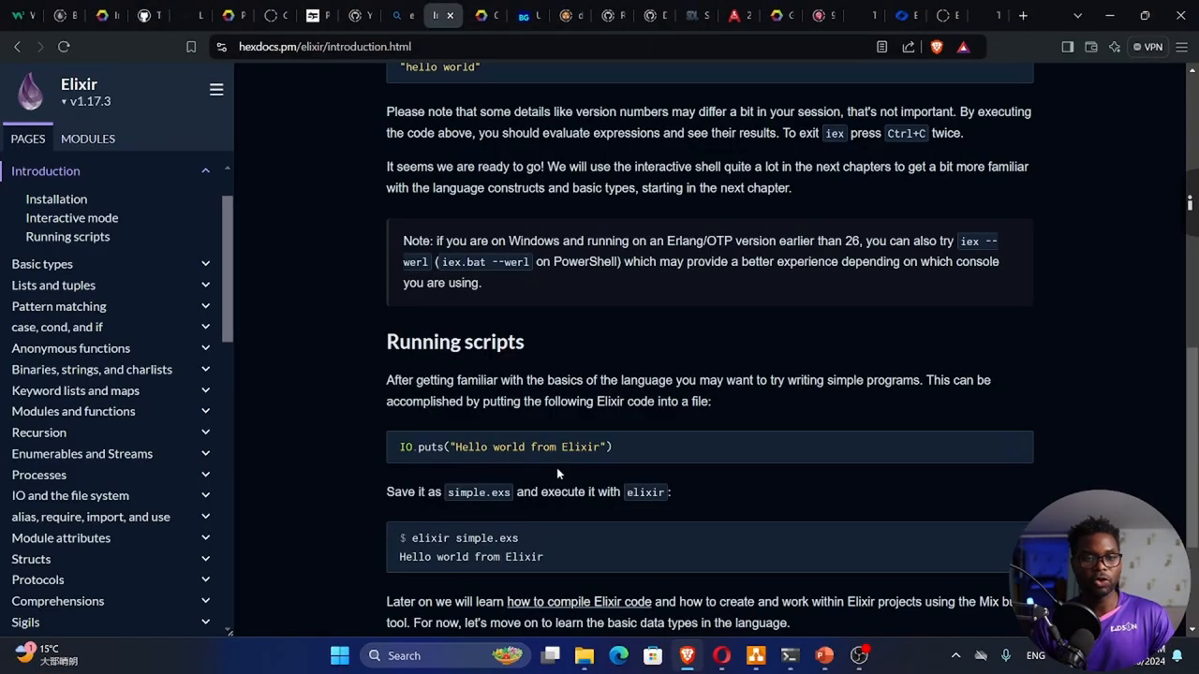
Step: Search for 'elixir install', open elixir-lang.org/install and scroll to the Windows installers
left_click(401, 16)
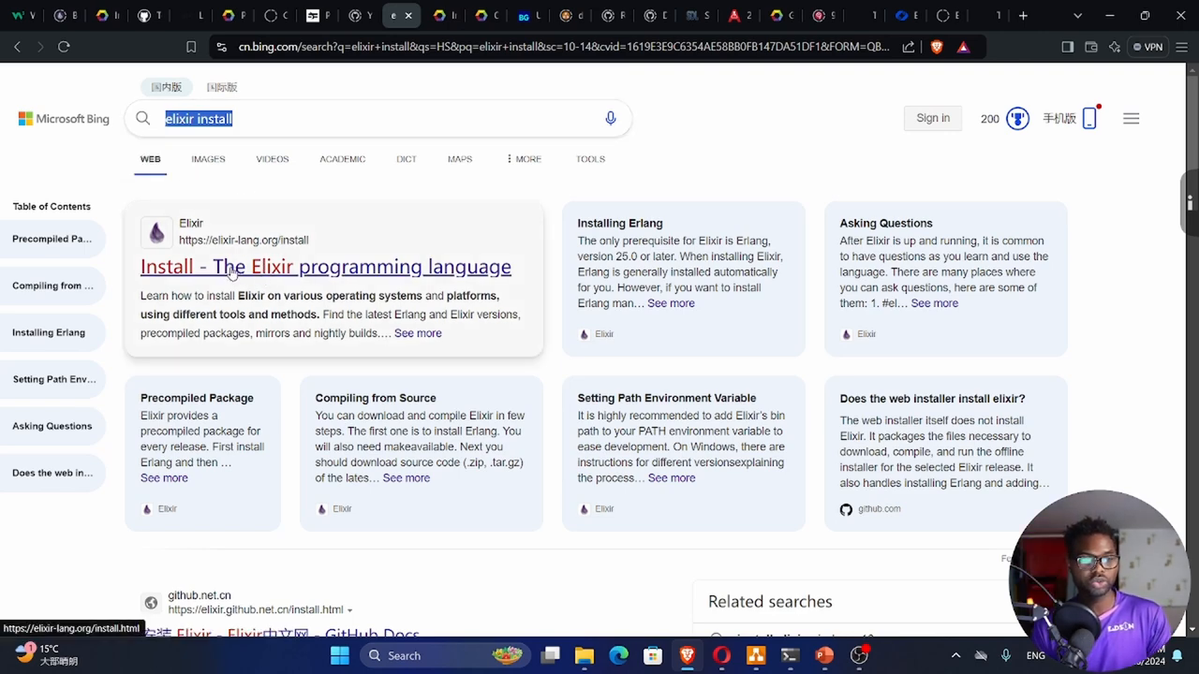
left_click(325, 267)
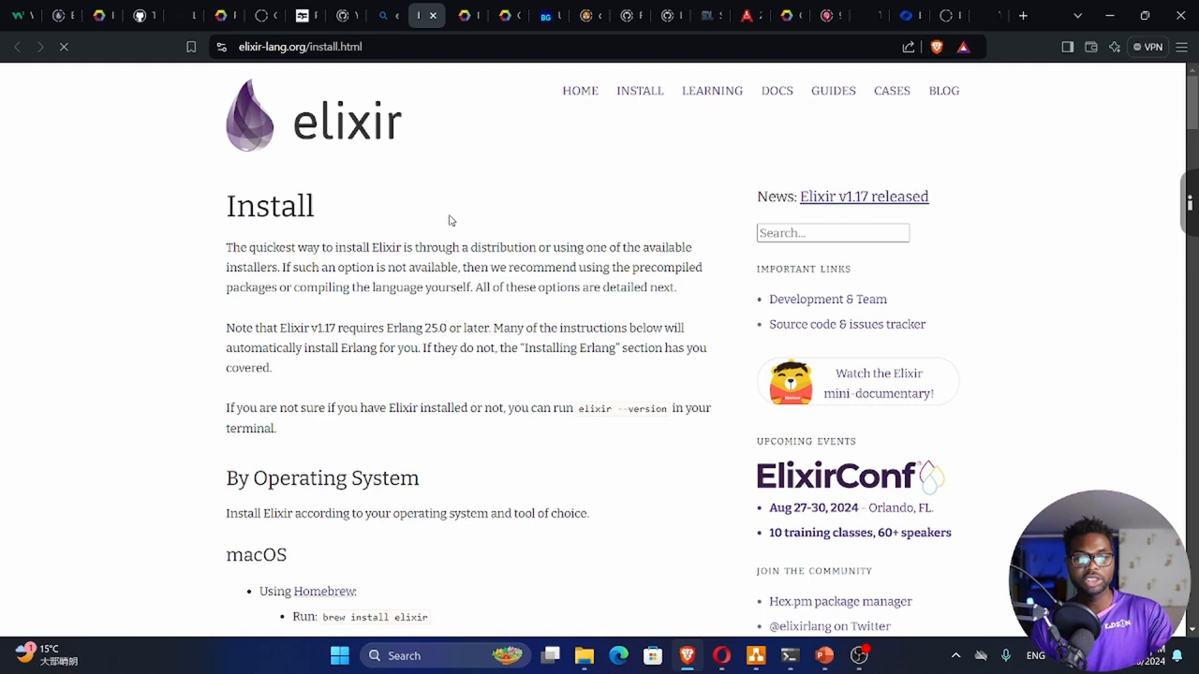
scroll("down", 3)
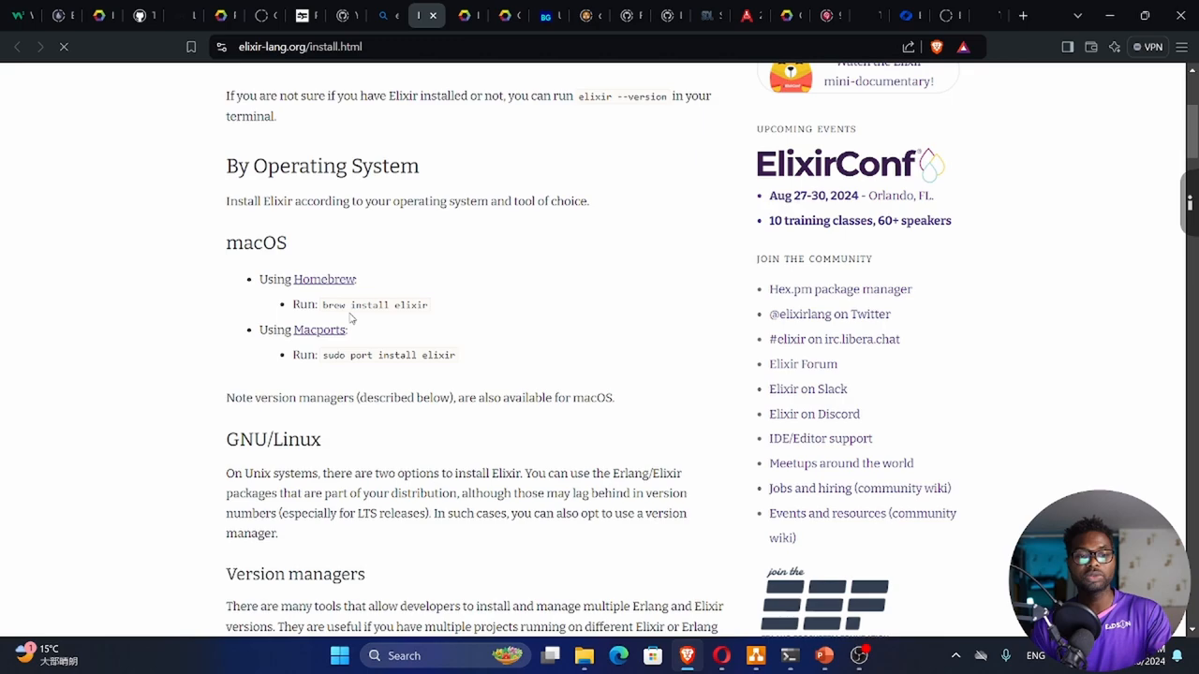
mouse_move(403, 323)
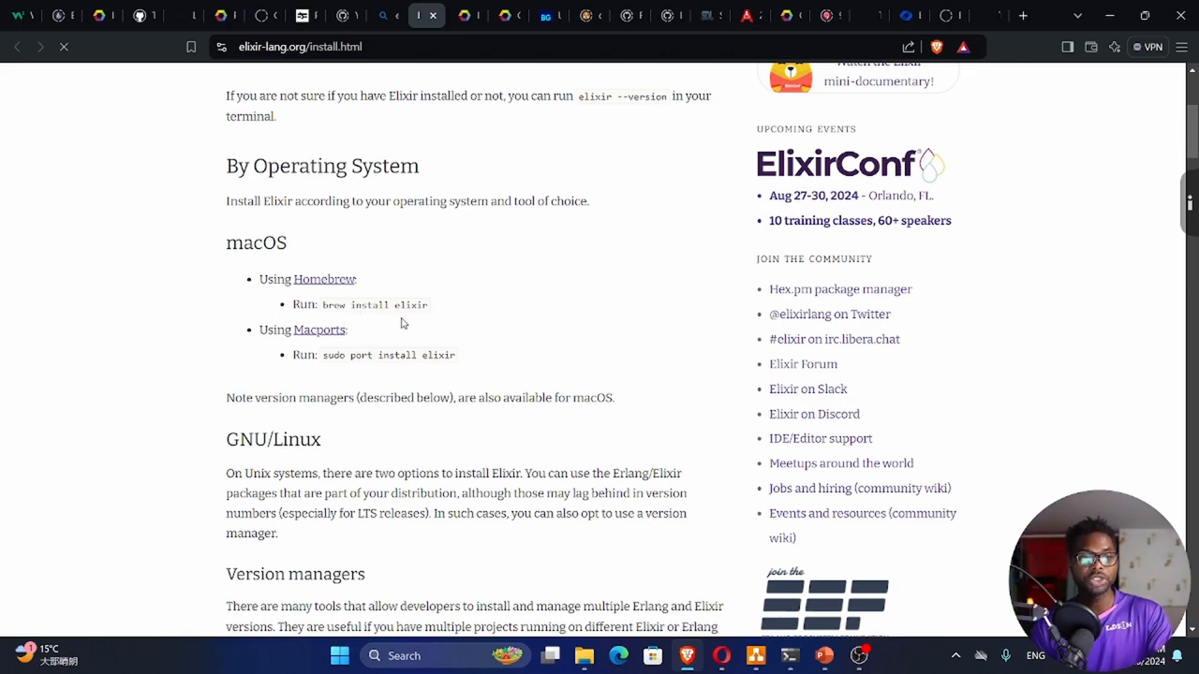
scroll("down", 3)
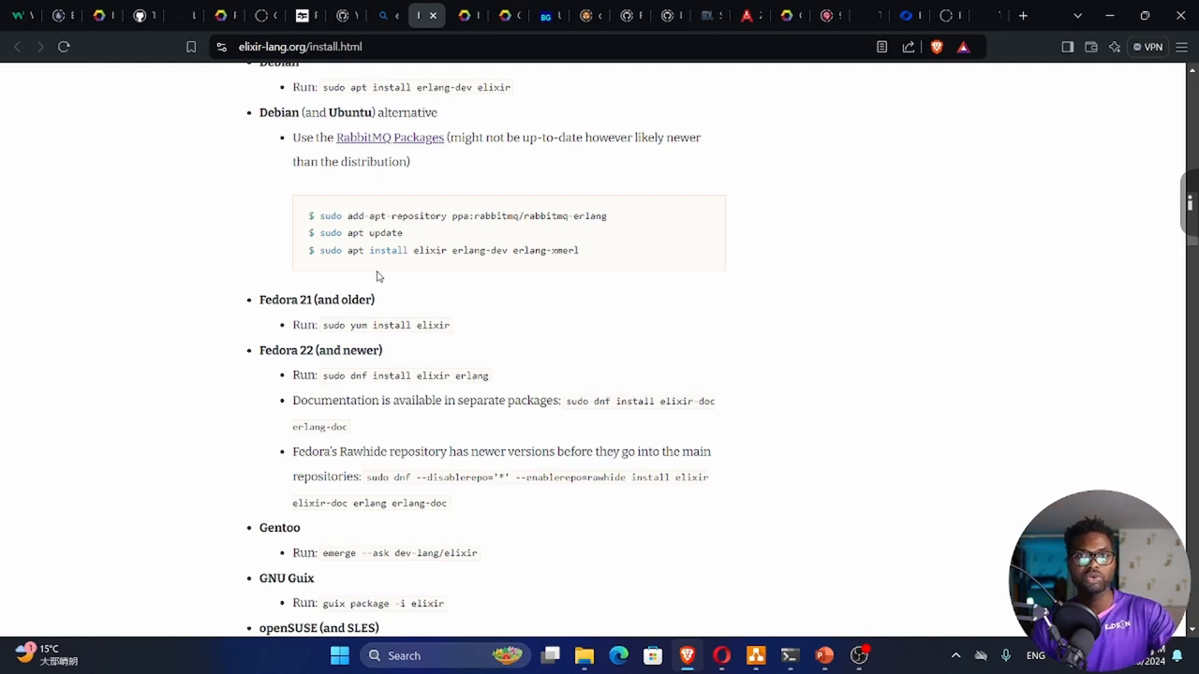
scroll("down", 3)
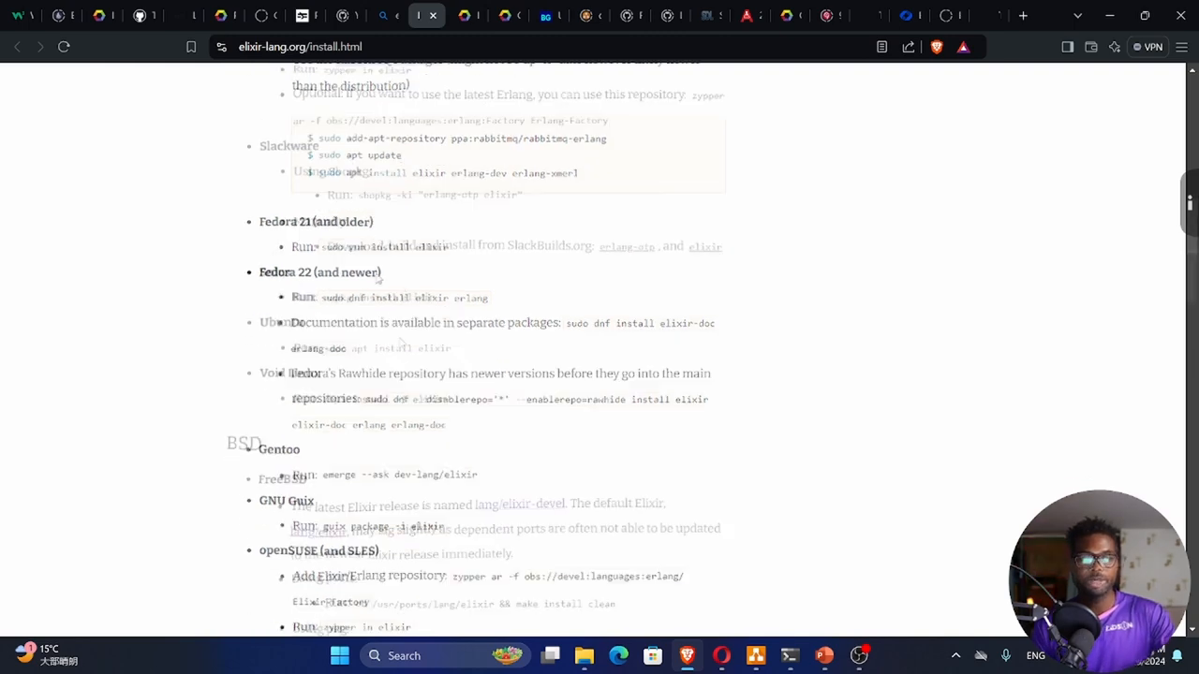
scroll("down", 3)
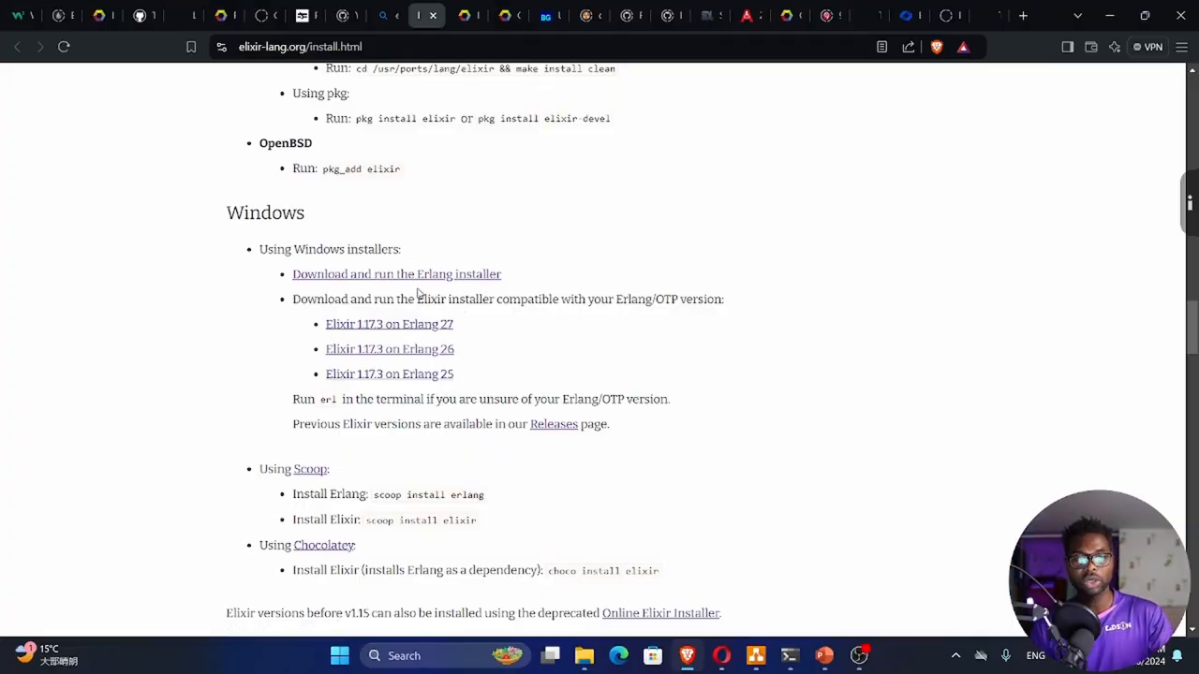
mouse_move(397, 273)
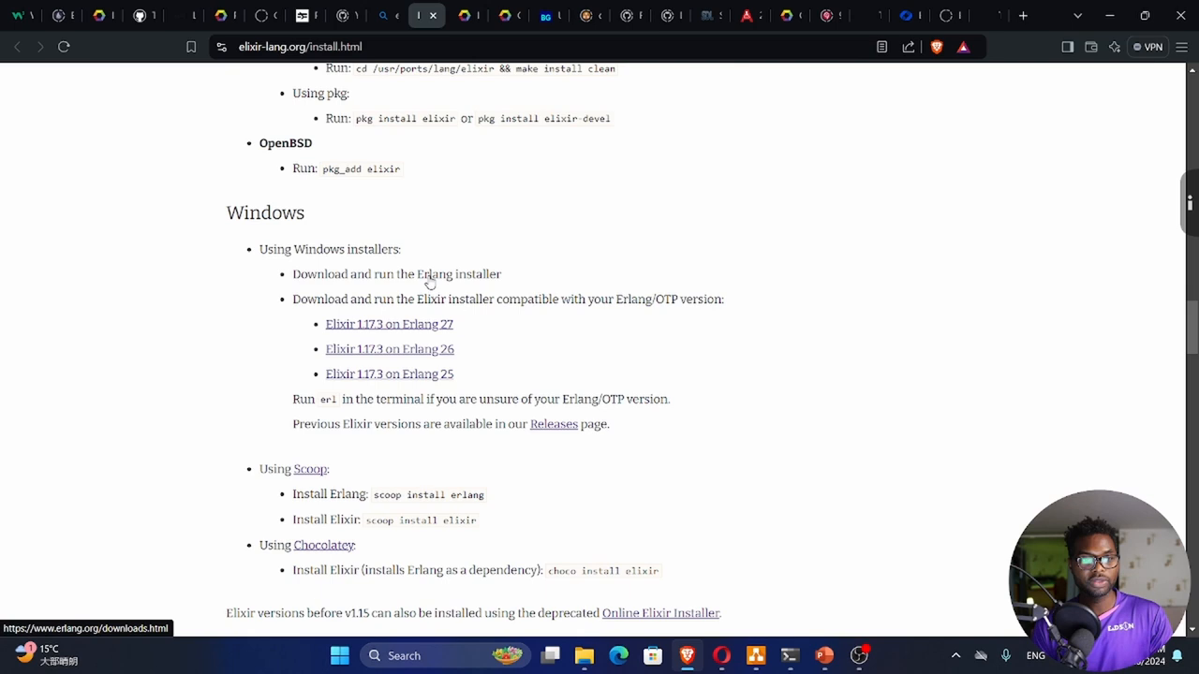
Step: Open erlang.org's Erlang/OTP 27.1 download page and show the 64-bit and 32-bit installers
left_click(429, 274)
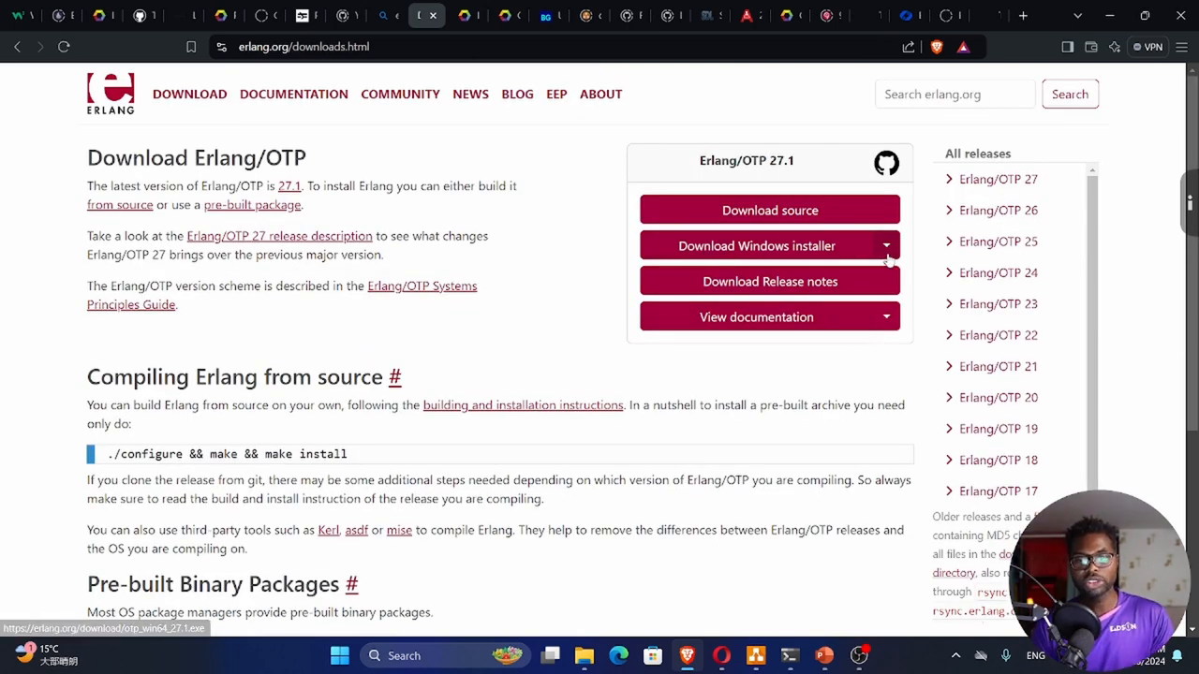
left_click(885, 245)
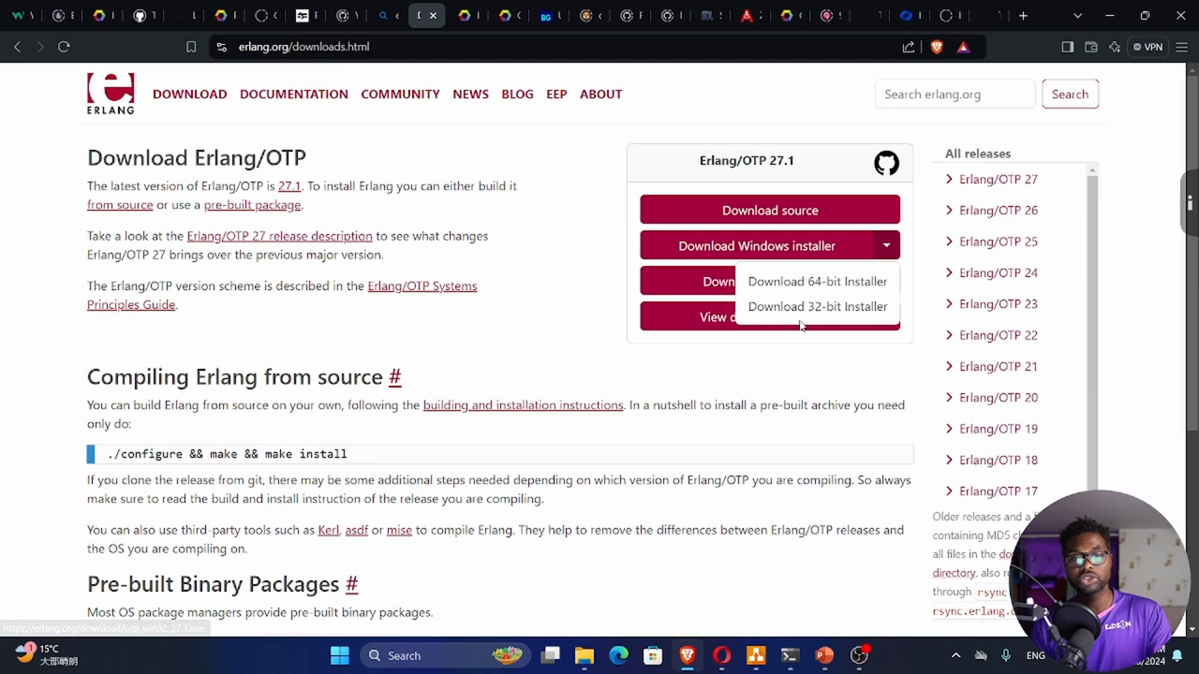
mouse_move(804, 312)
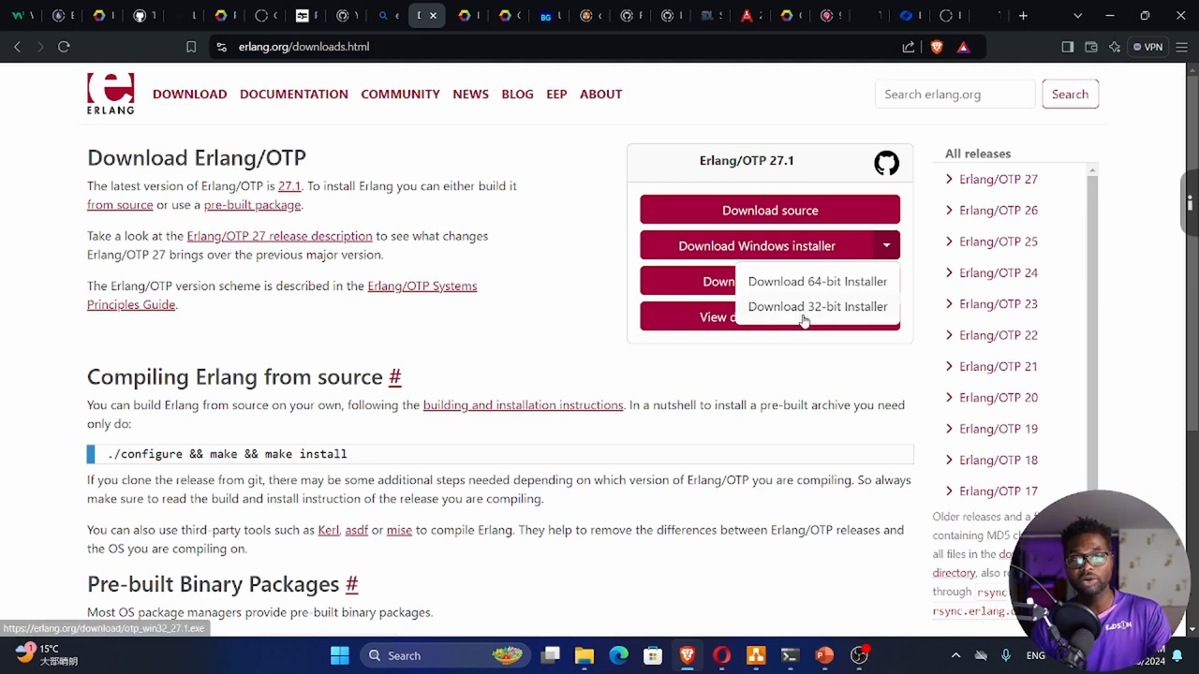
mouse_move(808, 298)
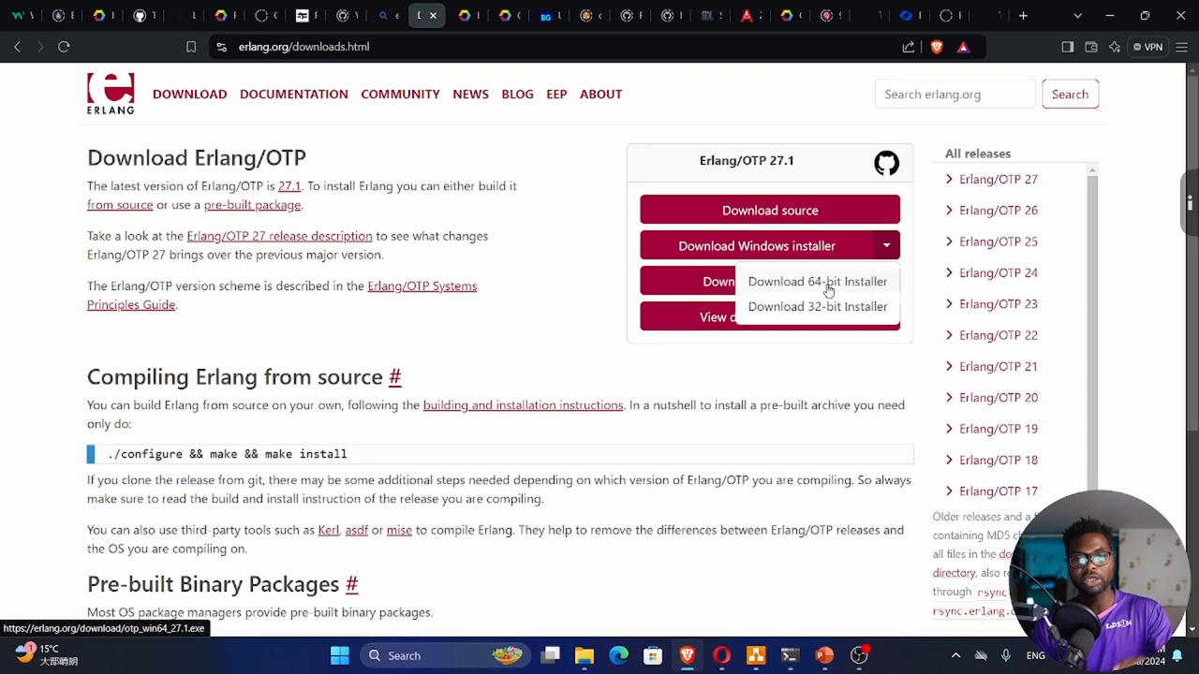
mouse_move(802, 292)
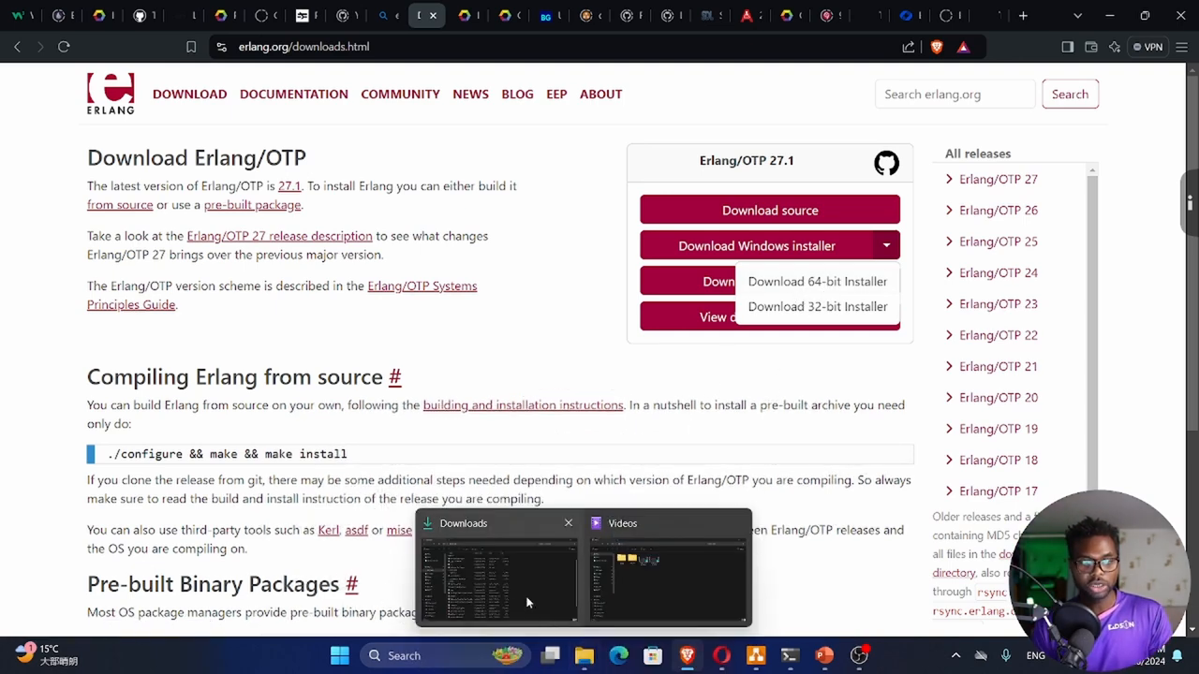
Step: Check Downloads for the otp_win64_27.0.1 installer, then return to Elixir's install page
left_click(499, 567)
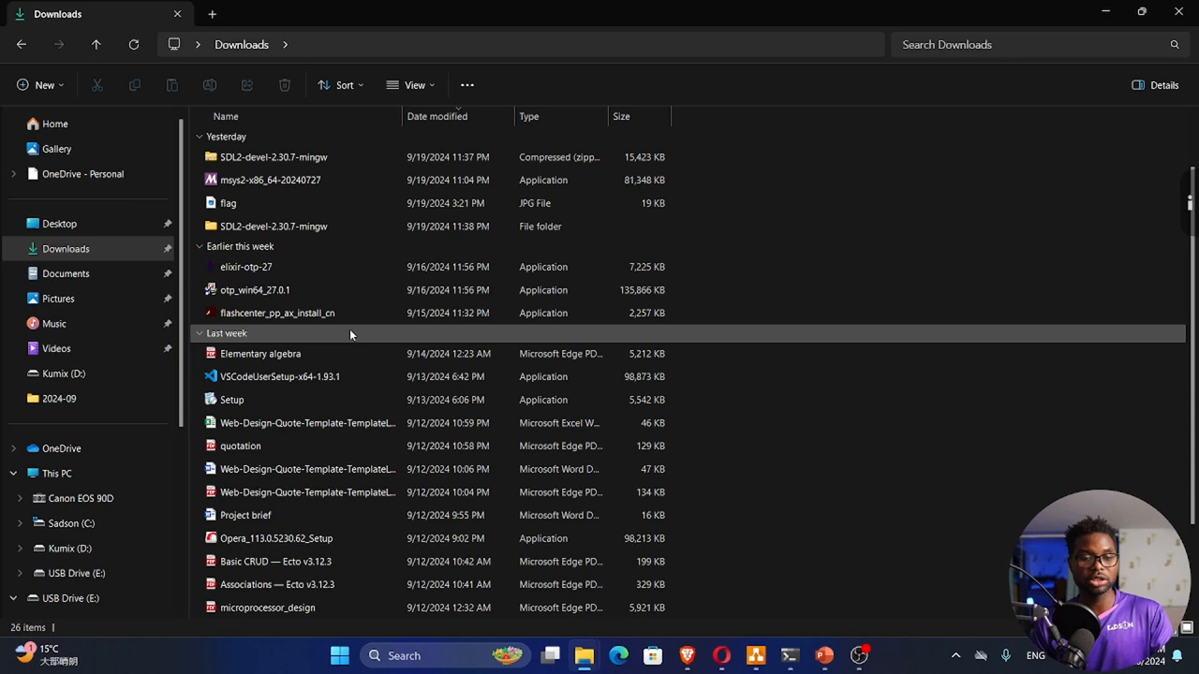
mouse_move(254, 289)
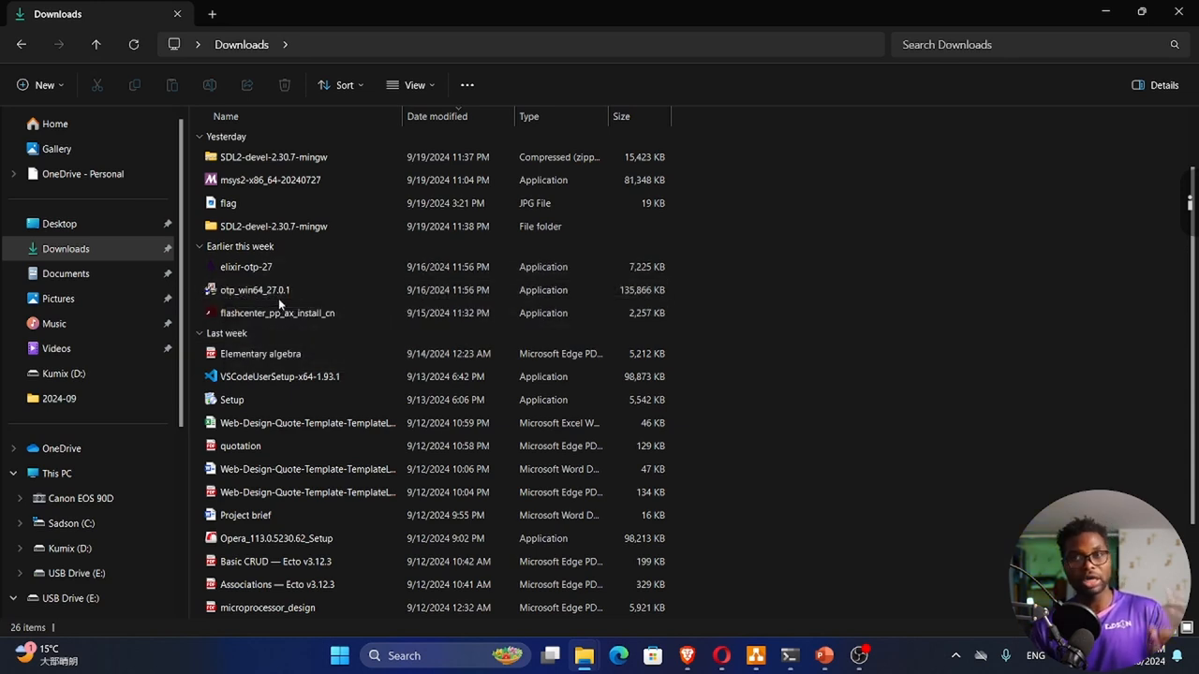
left_click(255, 289)
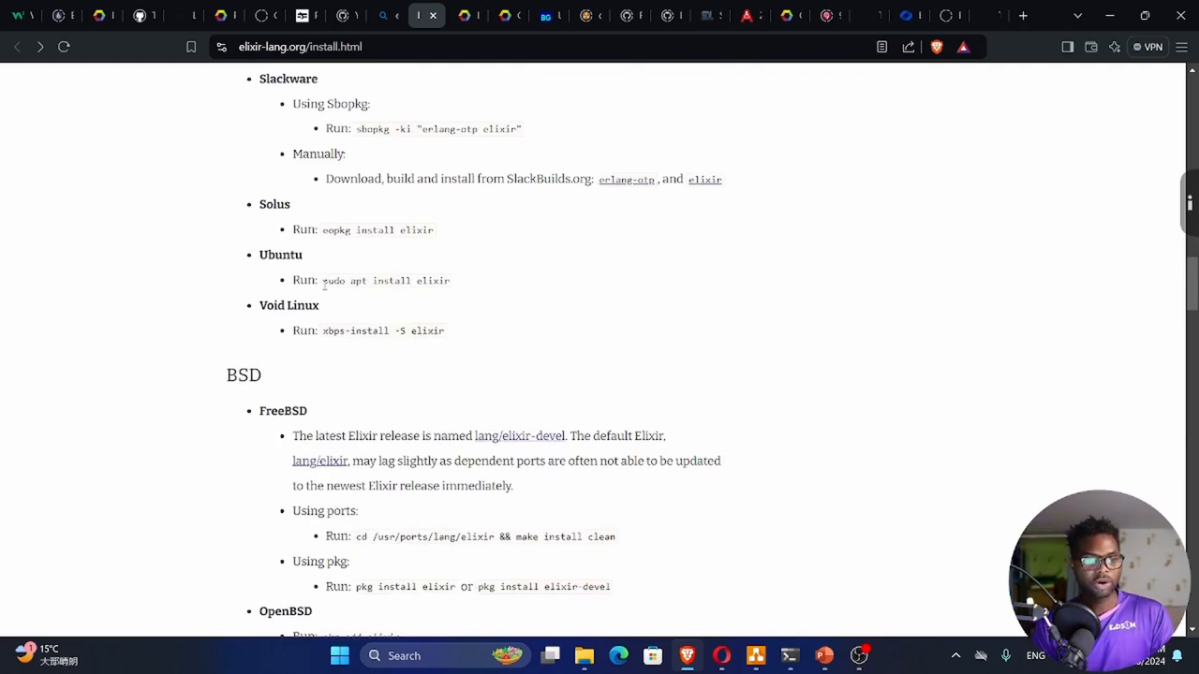
scroll("down", 3)
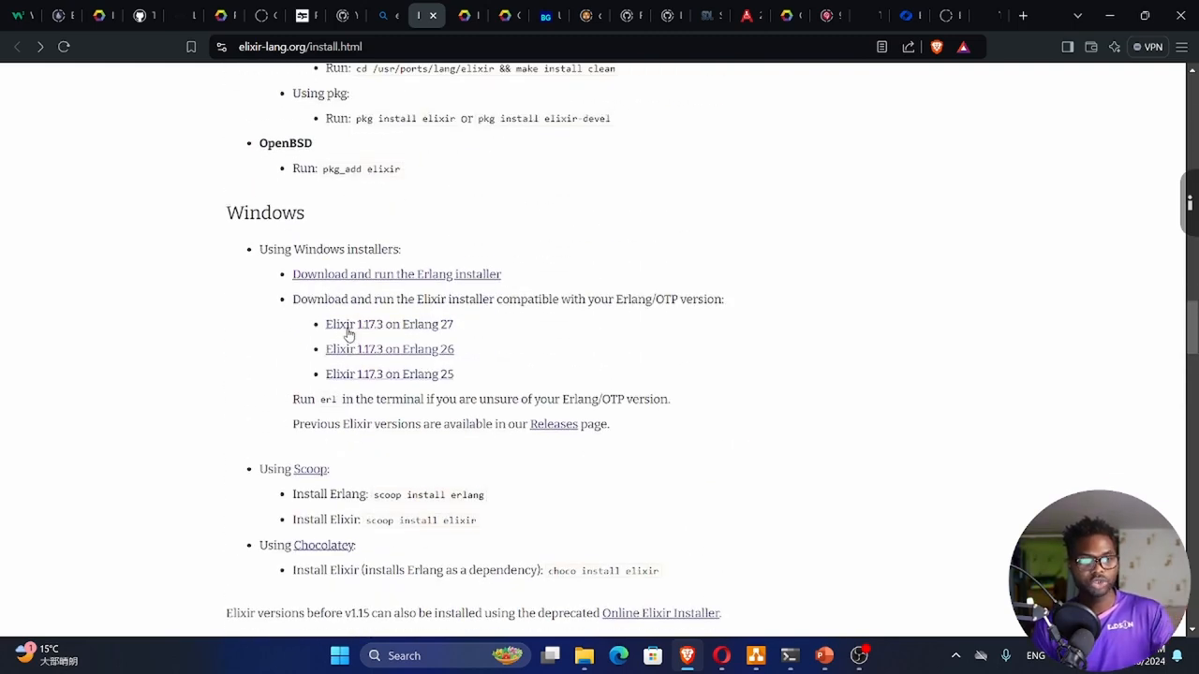
mouse_move(387, 324)
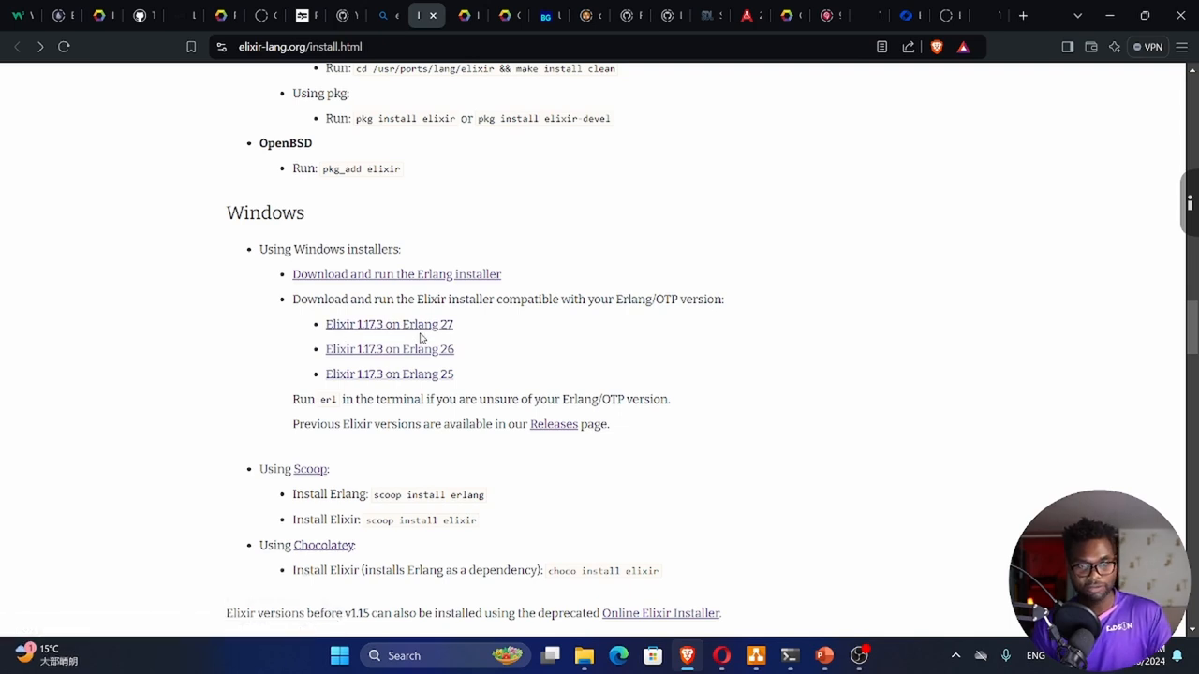
mouse_move(388, 324)
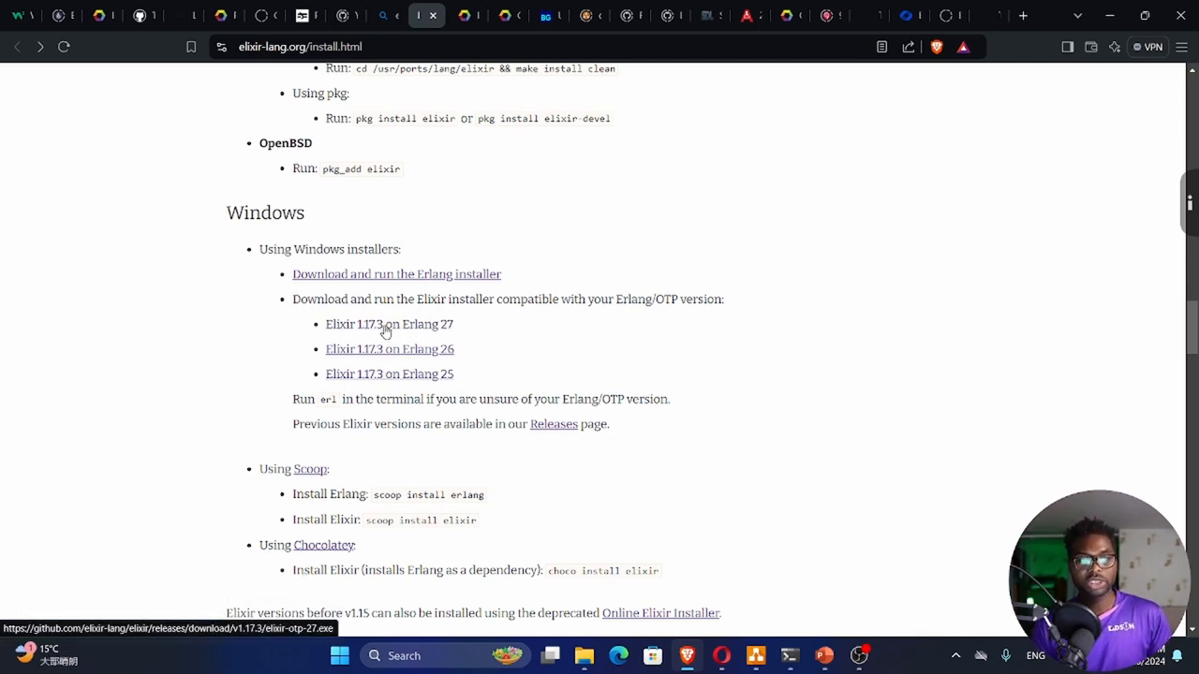
mouse_move(424, 335)
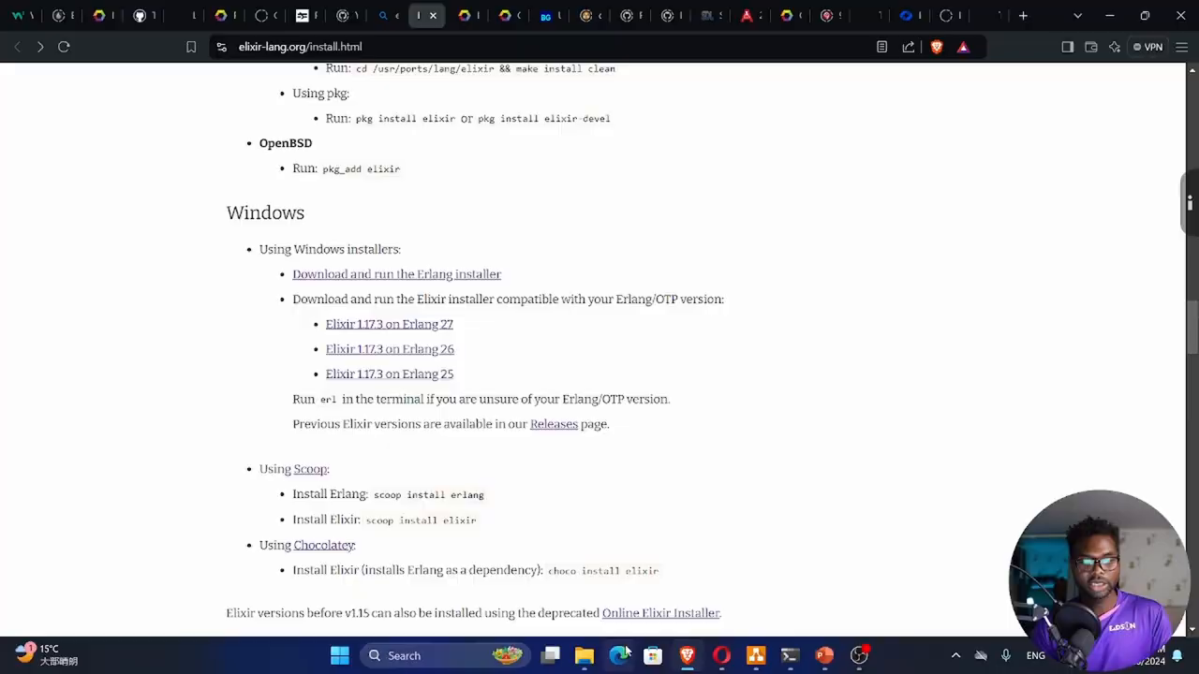
Step: Bring back Downloads in File Explorer and select the elixir-otp-27 installer
left_click(583, 655)
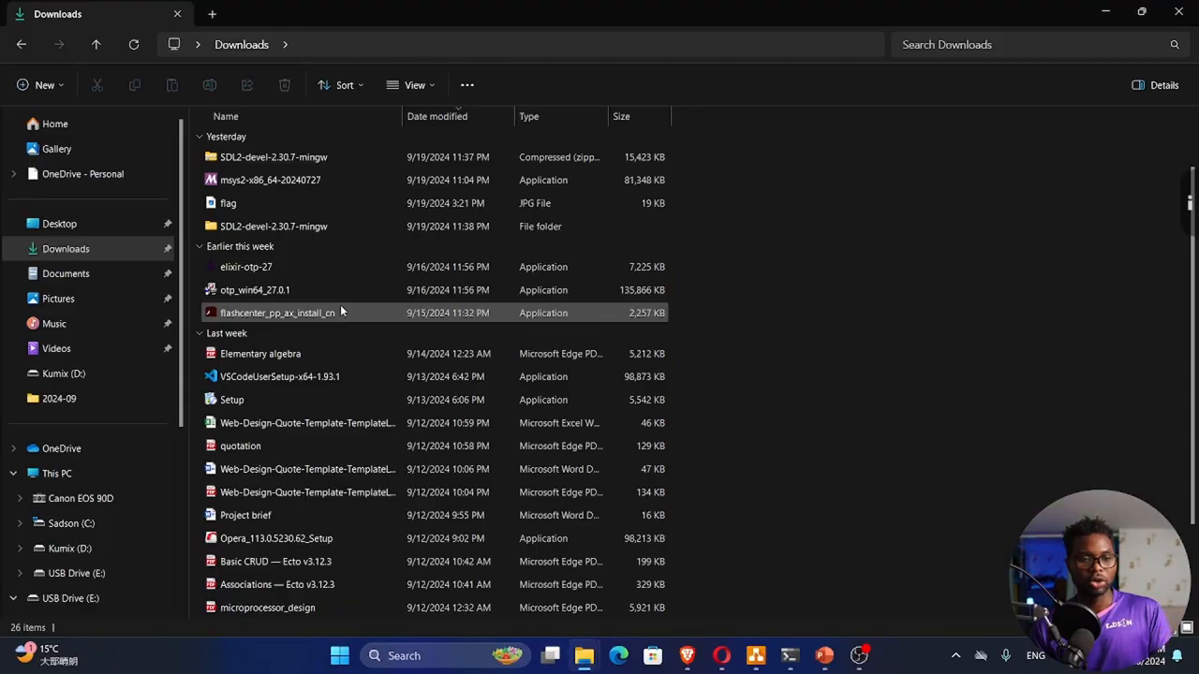
left_click(246, 267)
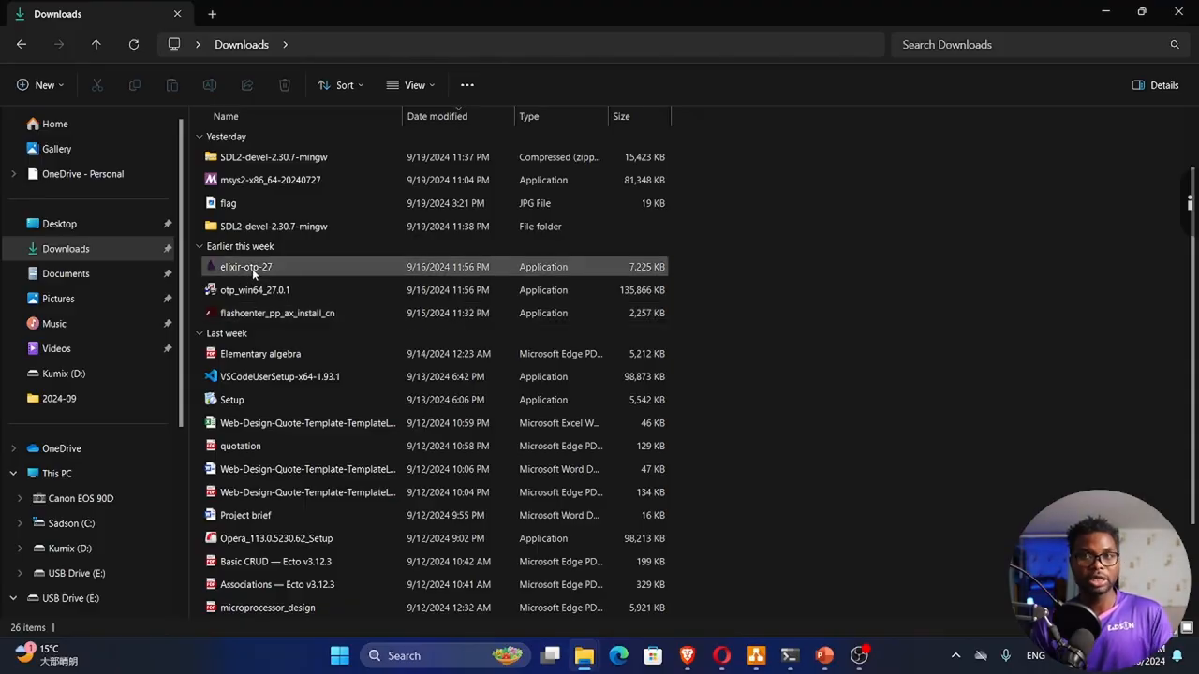
mouse_move(247, 267)
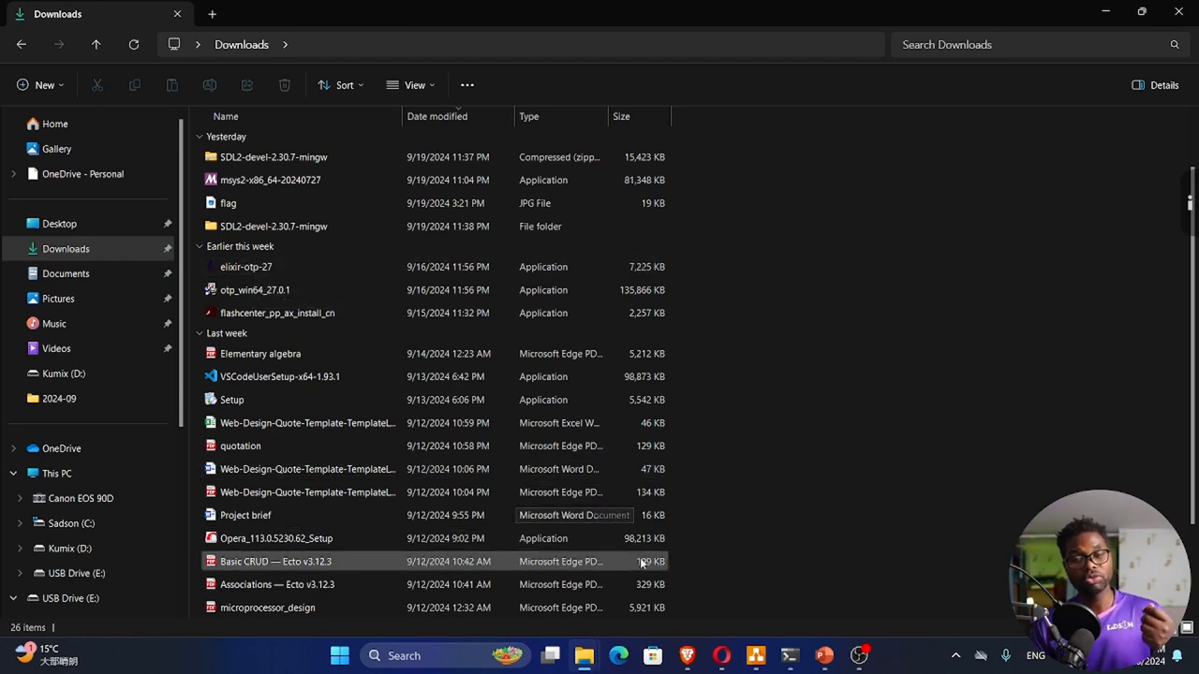
mouse_move(794, 501)
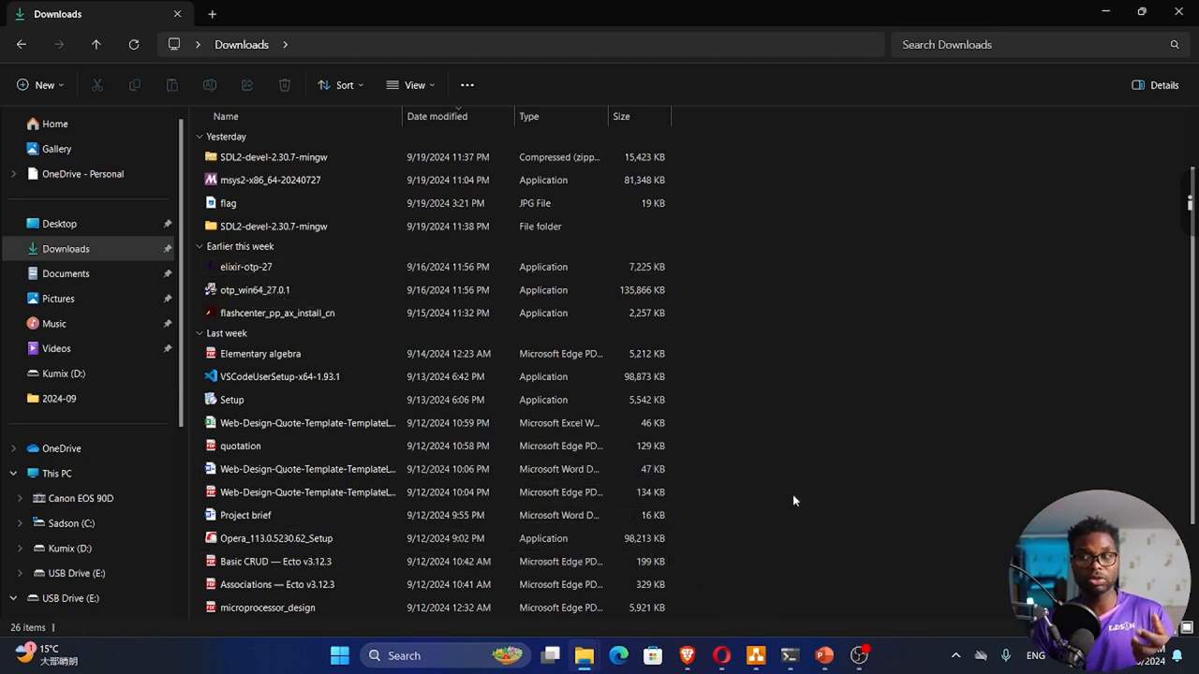
Step: Run 'elixir --version' in PowerShell at the projects folder prompt
left_click(790, 655)
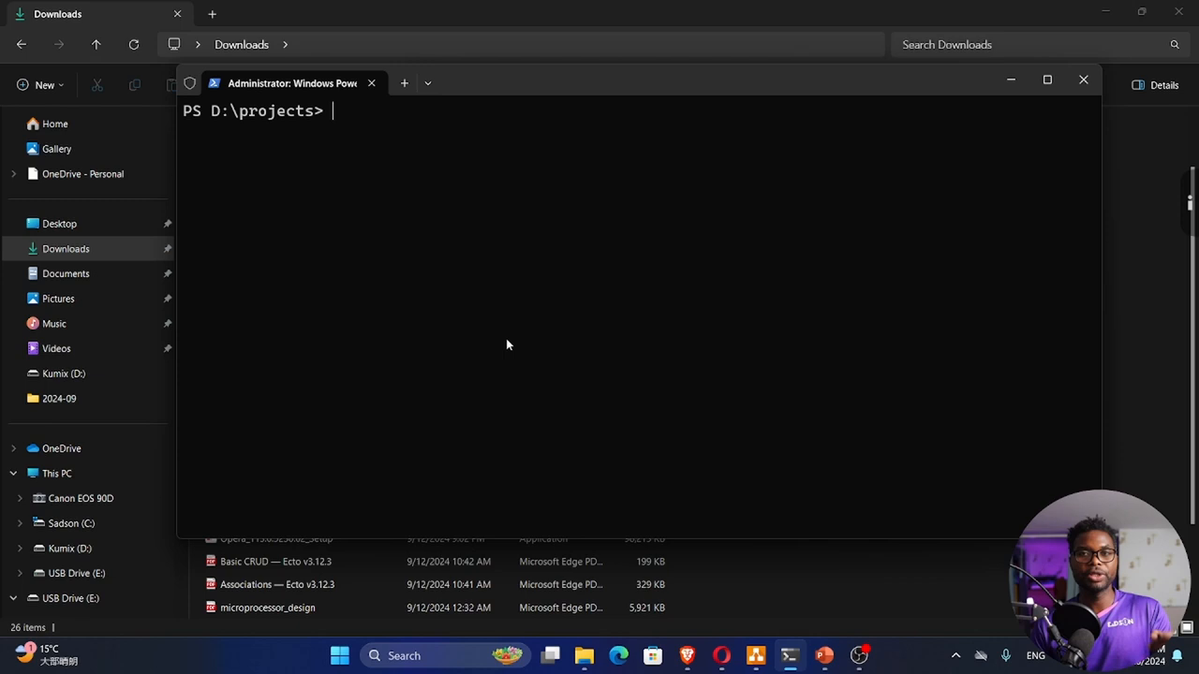
type("elixir")
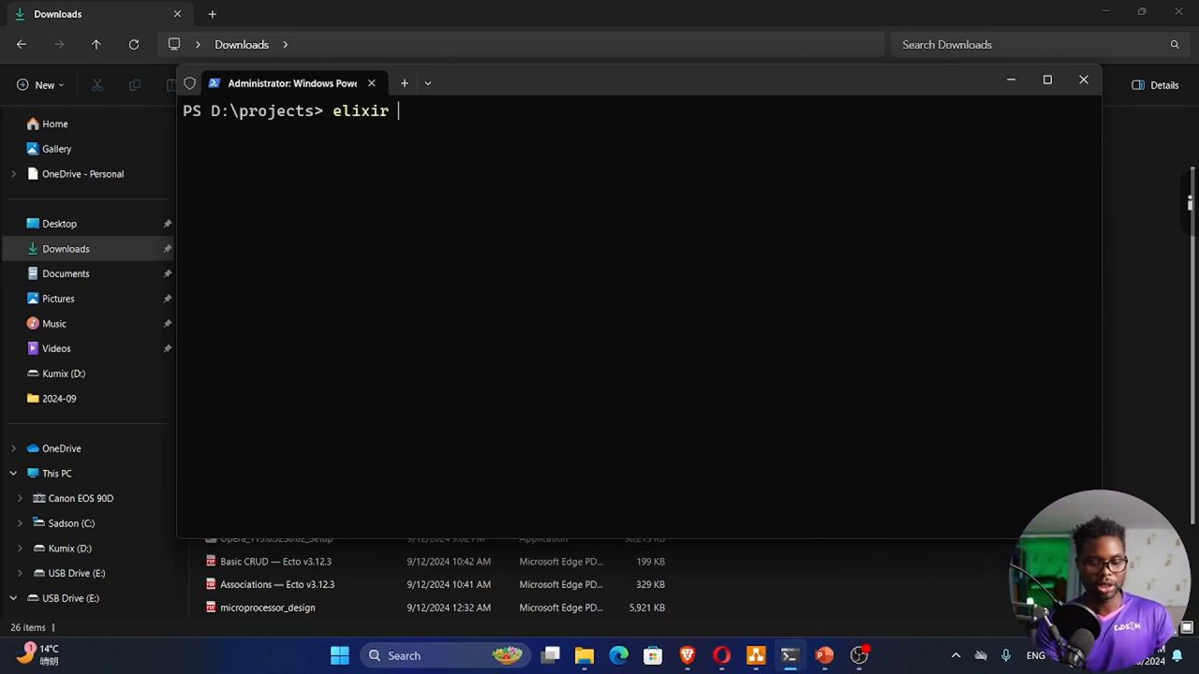
type("--version")
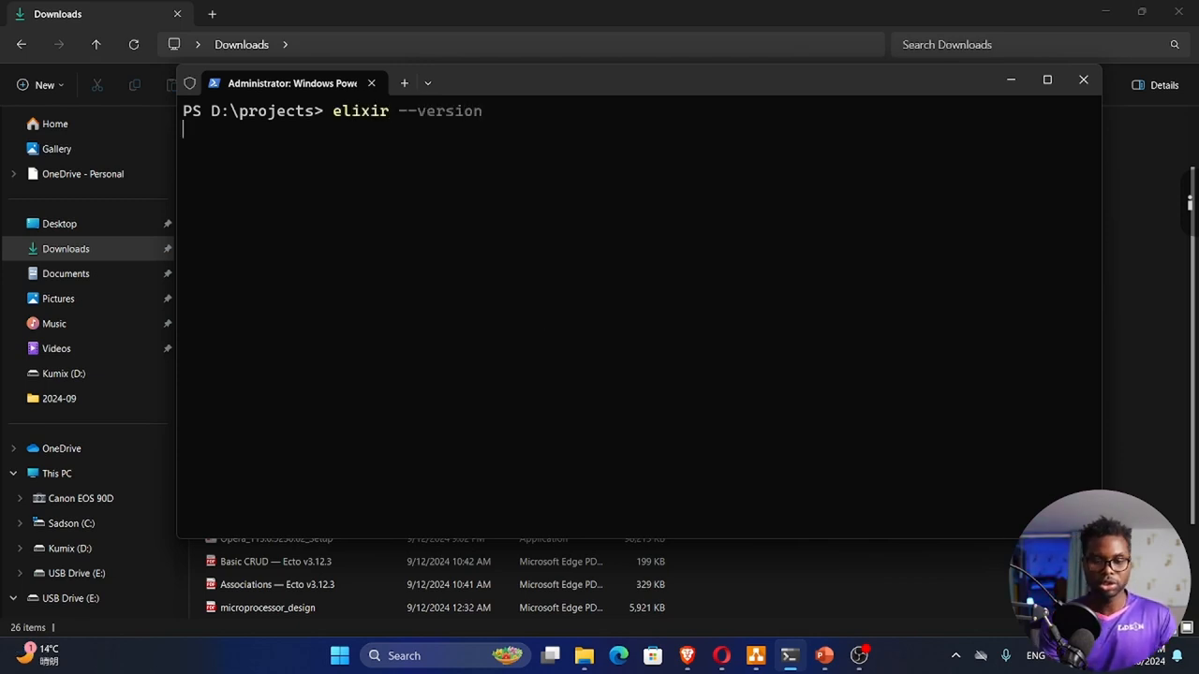
key("Return")
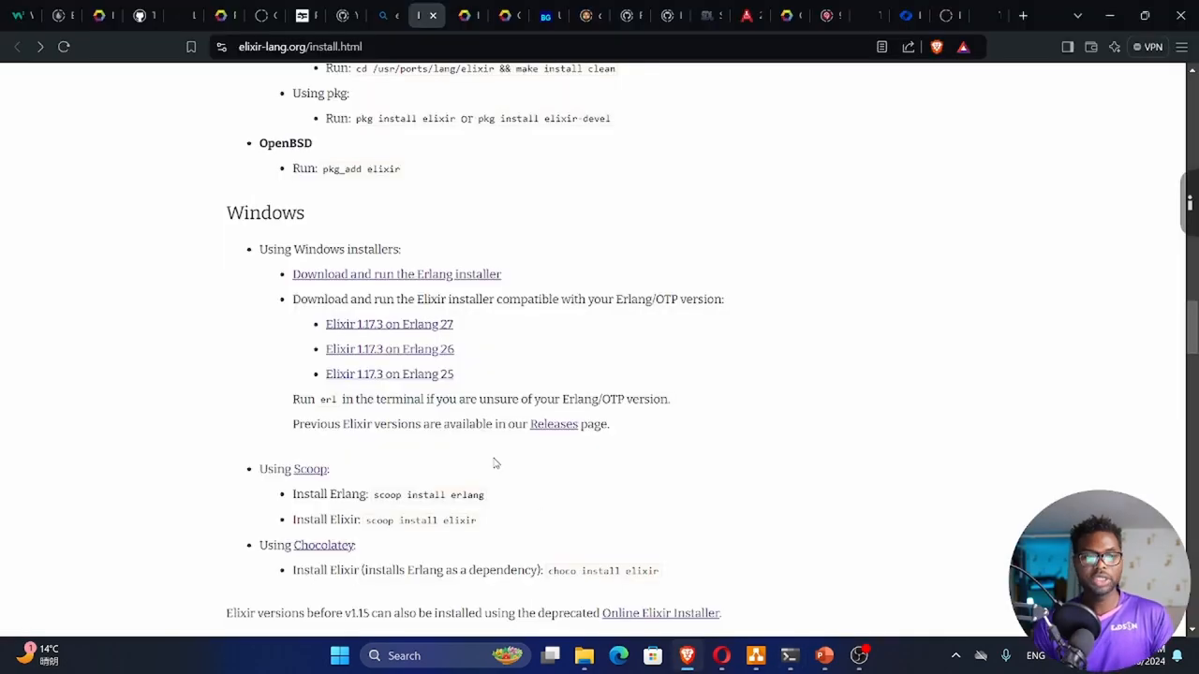
Step: Scroll up the install page and open the Elixir Documentation page from DOCS
scroll("up", 3)
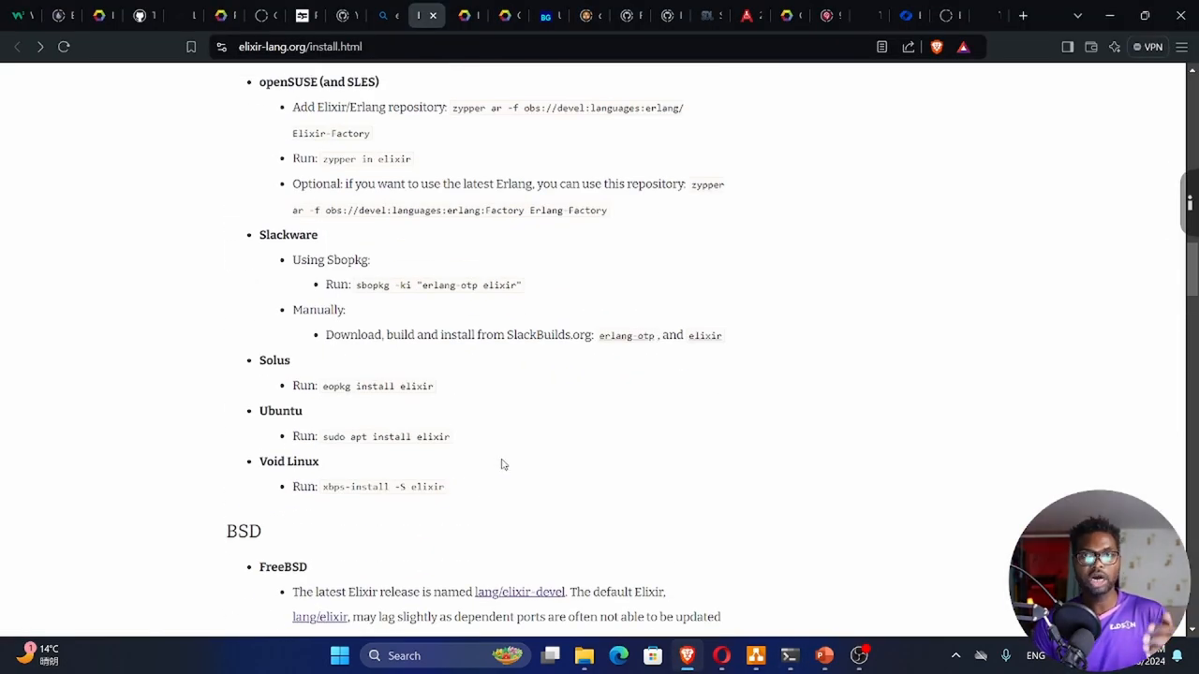
scroll("up", 3)
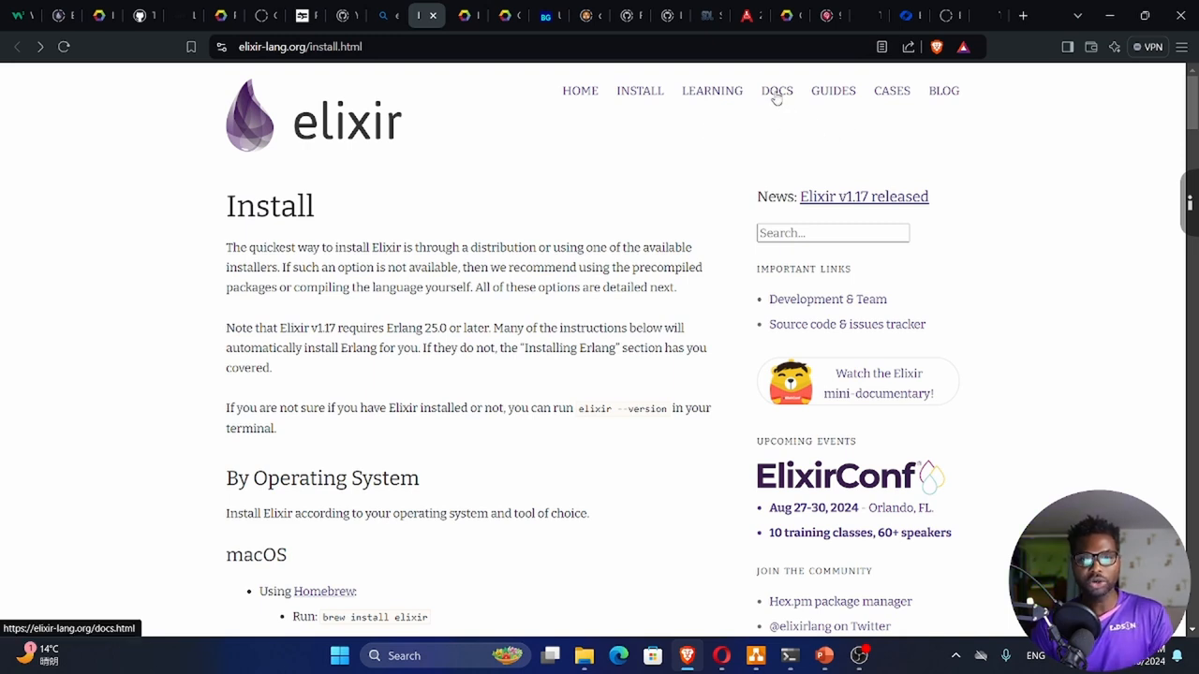
left_click(776, 90)
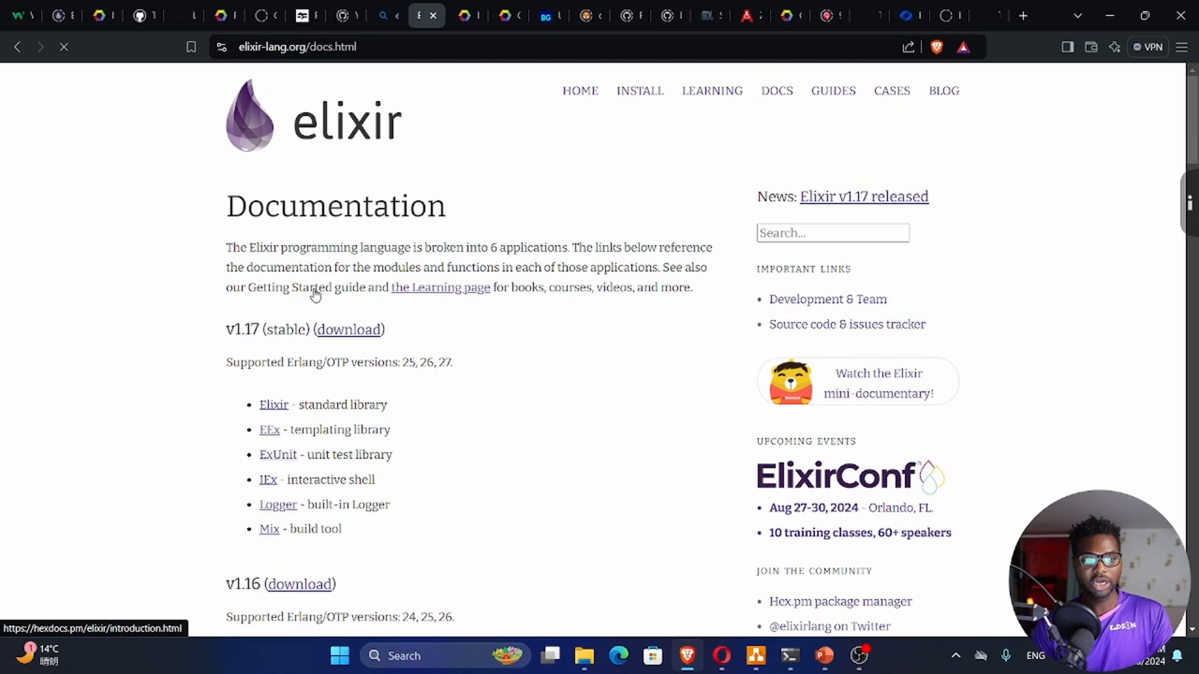
mouse_move(291, 292)
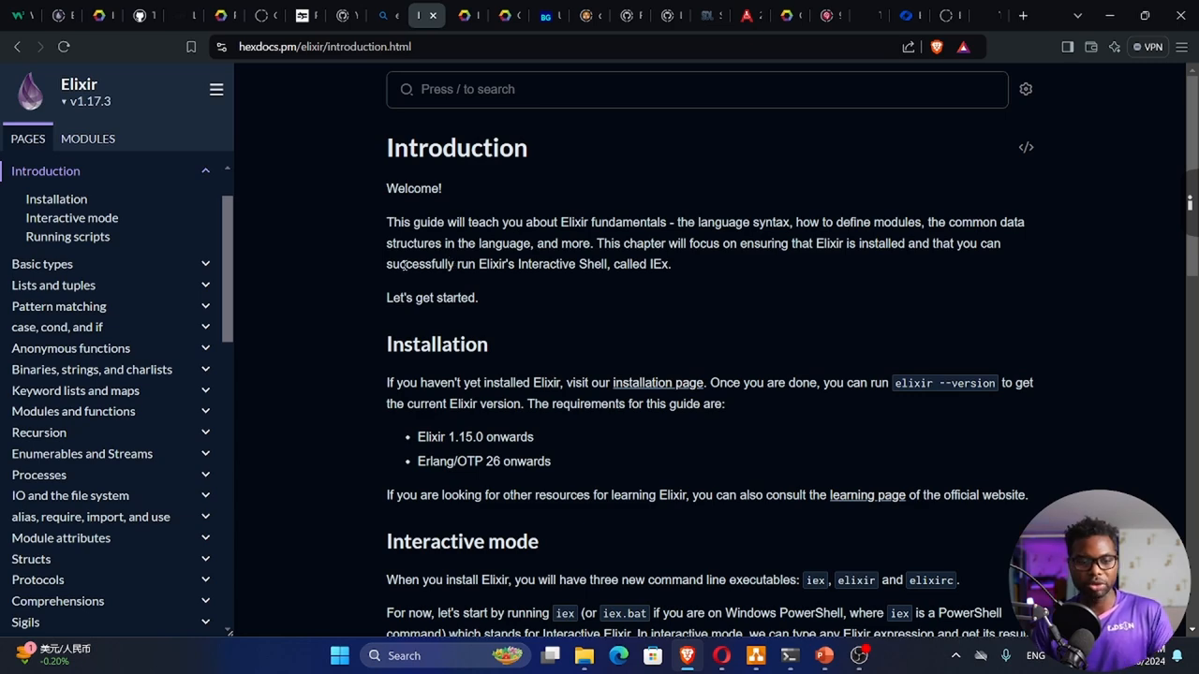
Step: Scroll the Introduction guide down to the Interactive mode section with the iex example
scroll("down", 3)
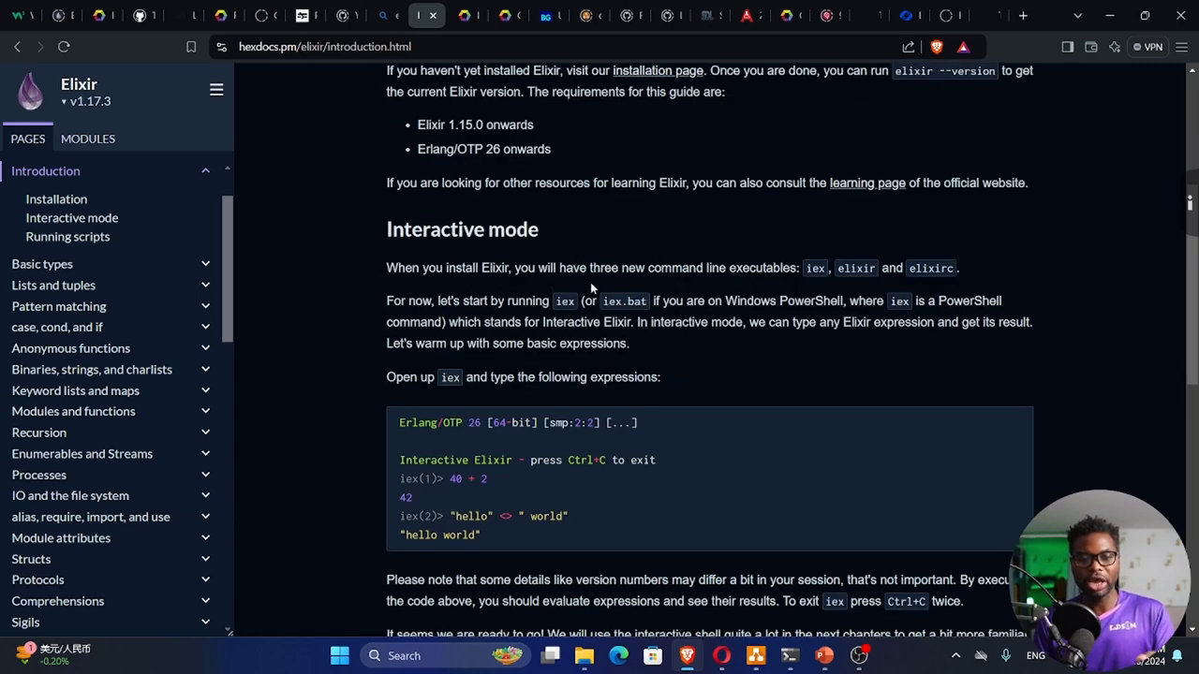
mouse_move(736, 298)
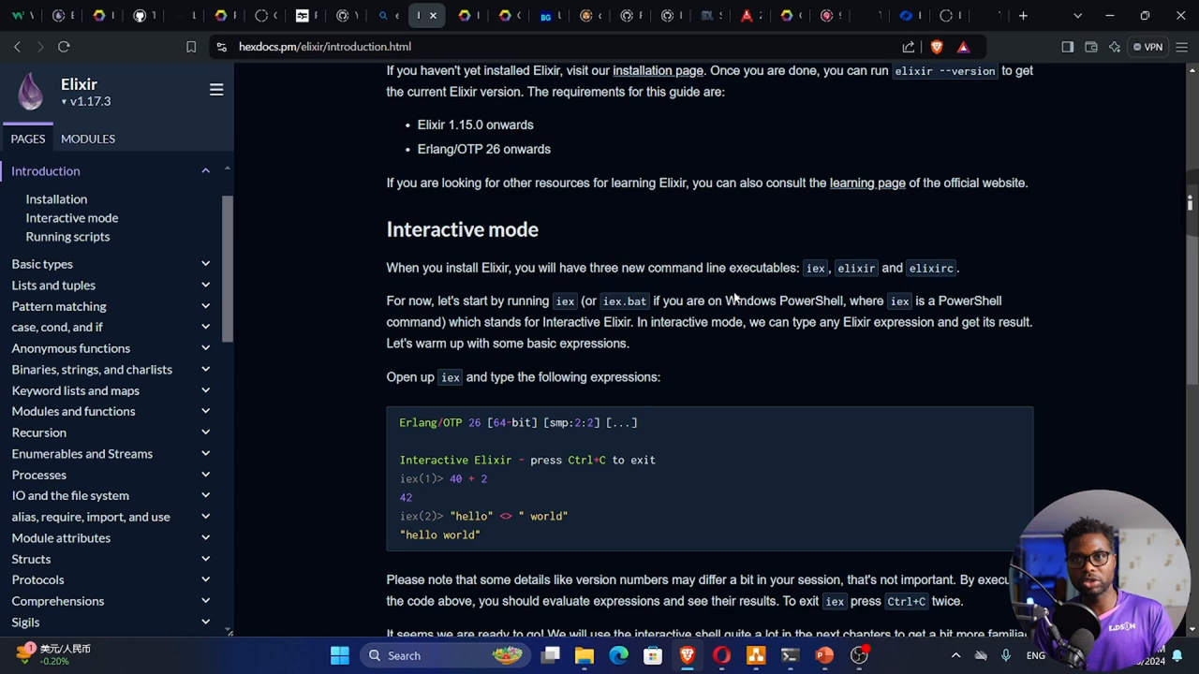
mouse_move(825, 286)
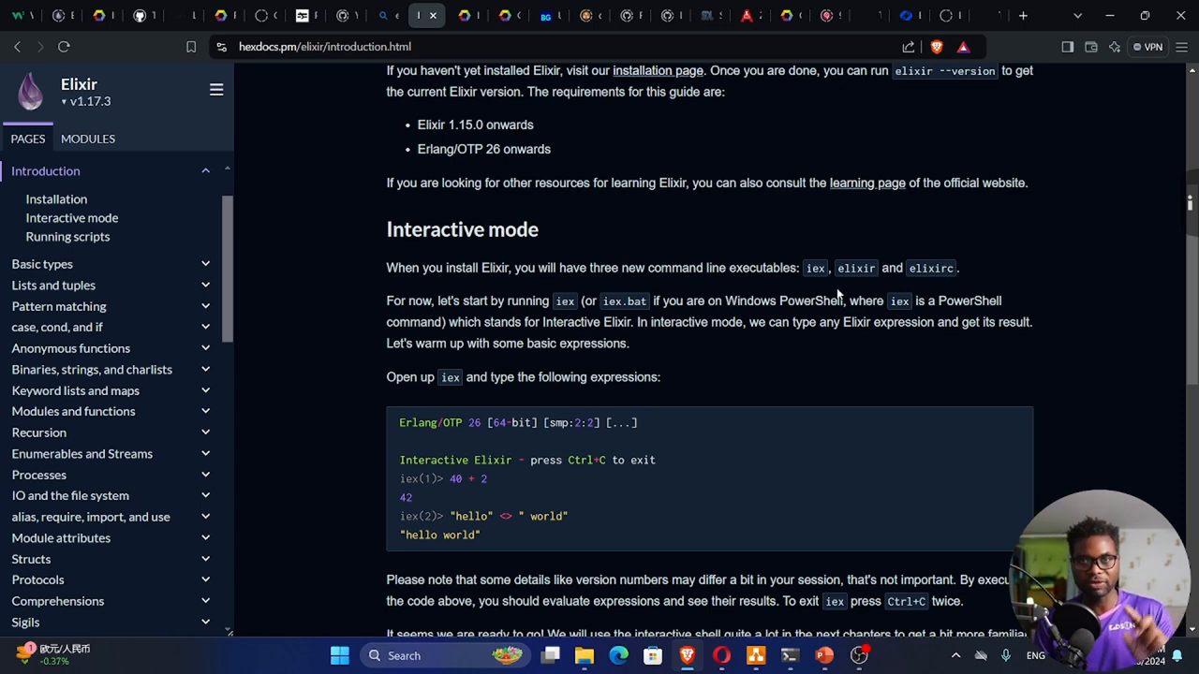
mouse_move(930, 290)
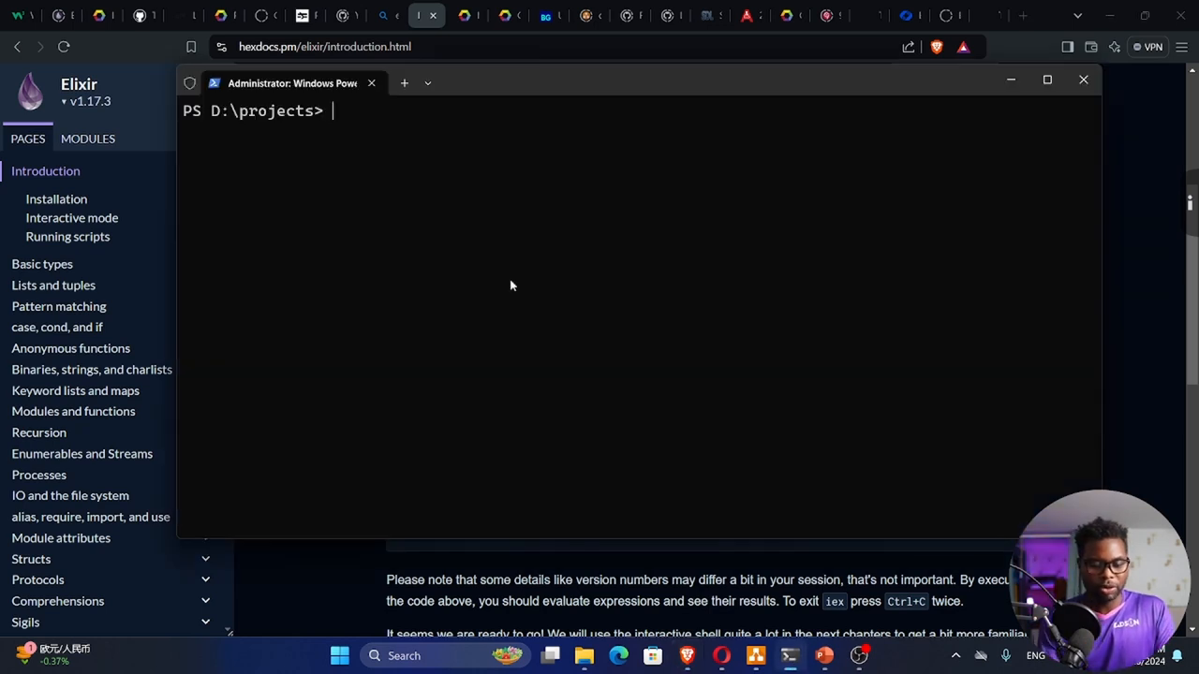
Step: Launch iex.bat in PowerShell, evaluate 5+5 to get 10, then press Ctrl+C
type("iex")
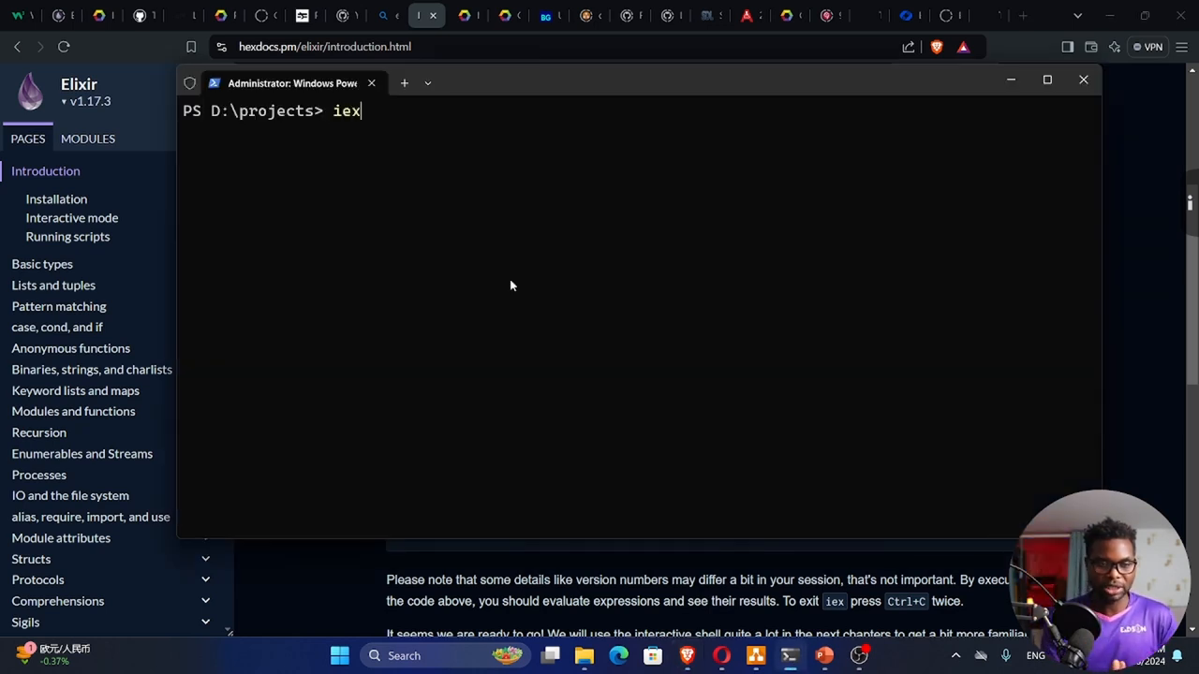
type(".bat")
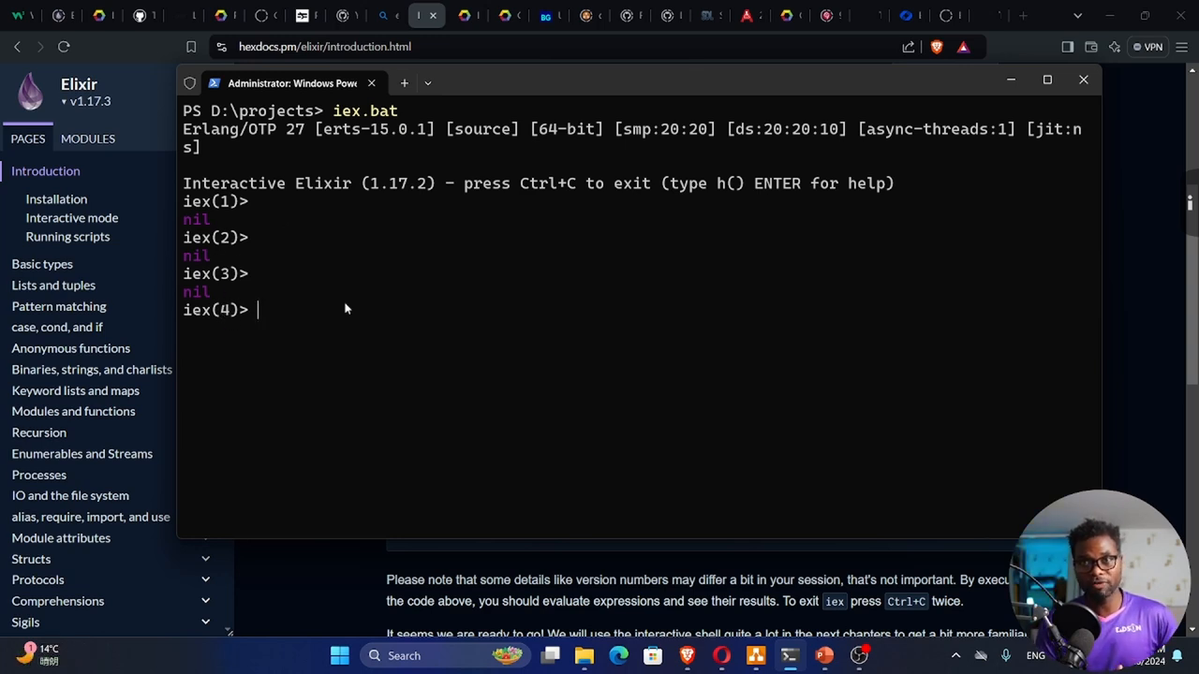
type("5+5")
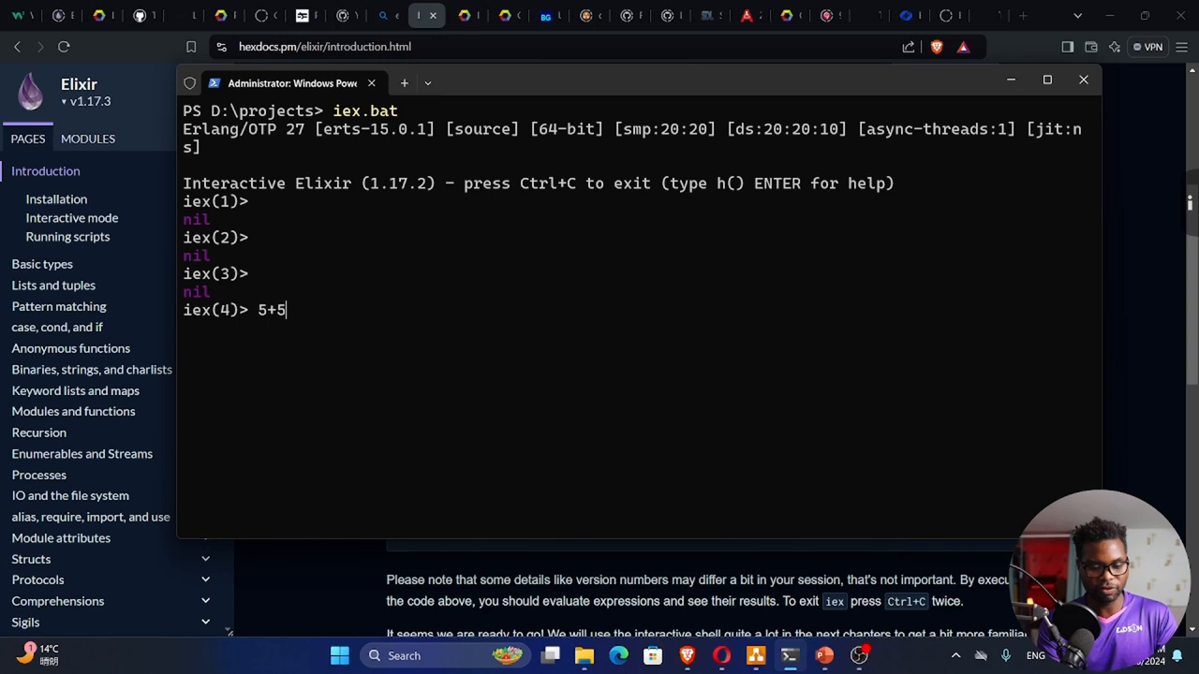
key("Return")
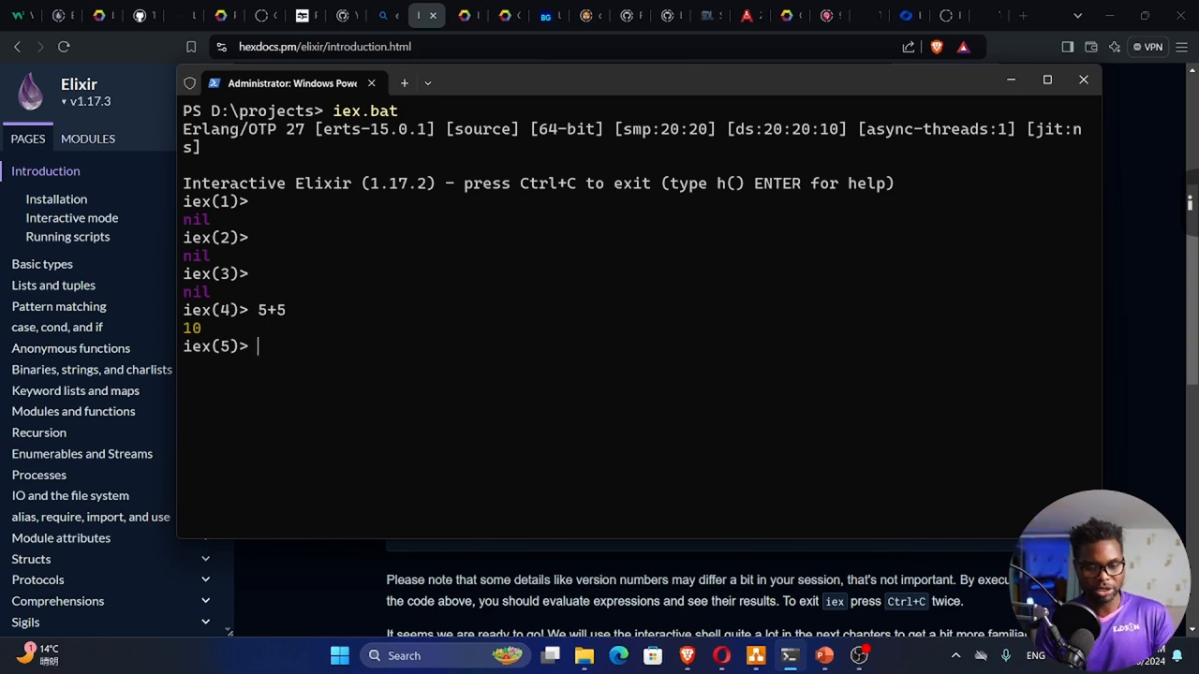
key("ctrl+c")
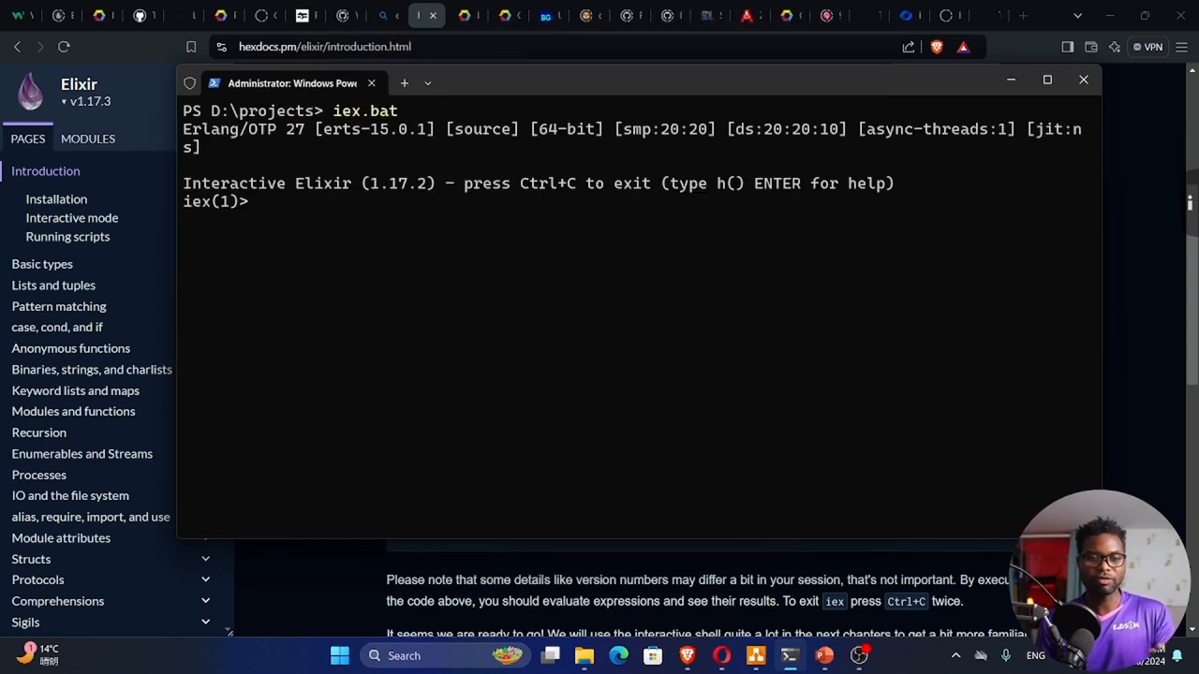
Step: Evaluate the arithmetic expressions 5/6, 5-6 and 10*5 in IEx
type("5/6")
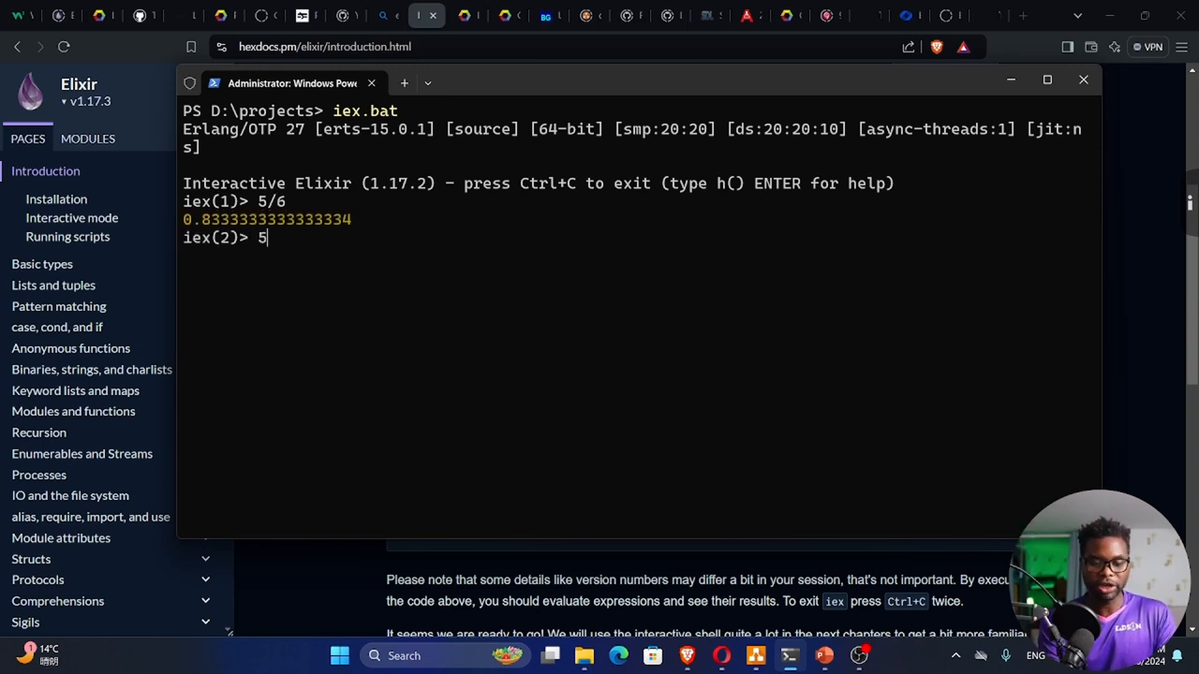
key("Return")
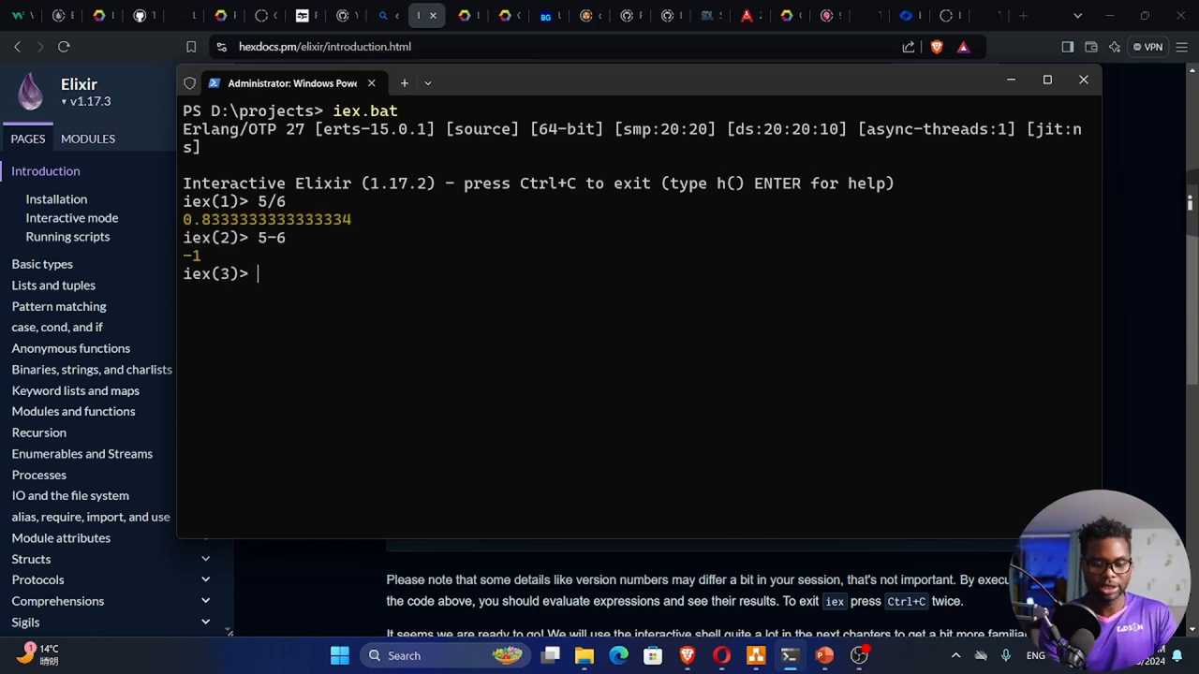
type("10*5")
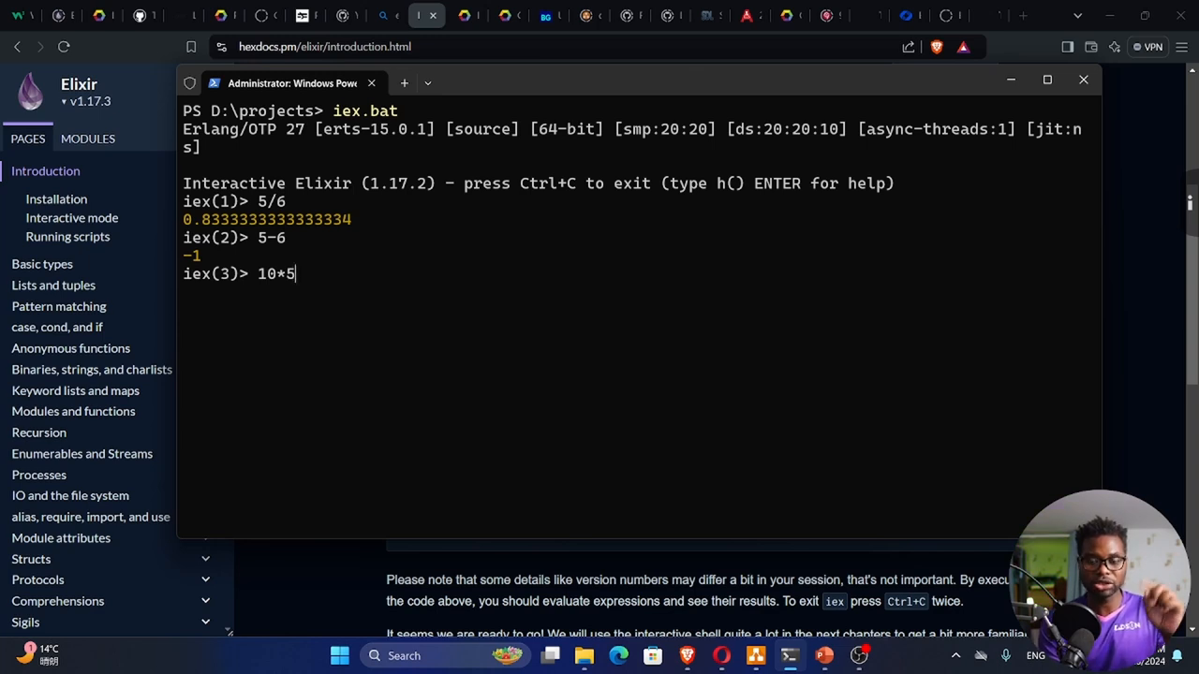
key("Return")
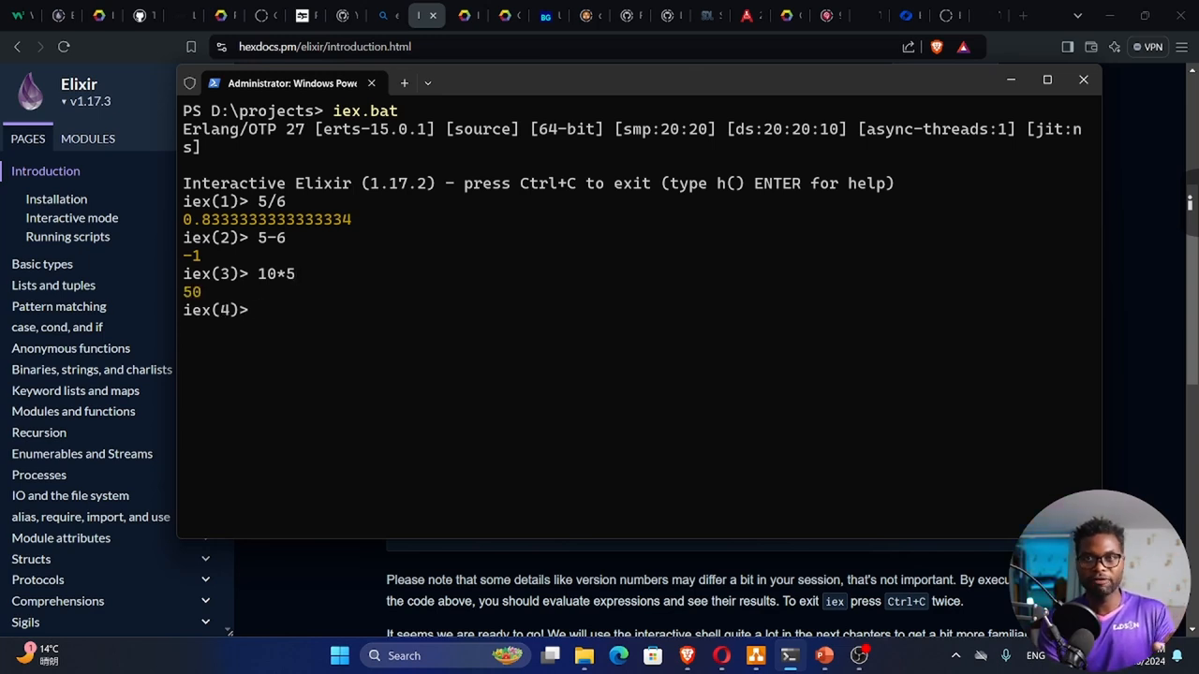
Step: Evaluate the string "hello", then bare hello to trigger an undefined variable error
type("\"hello\"")
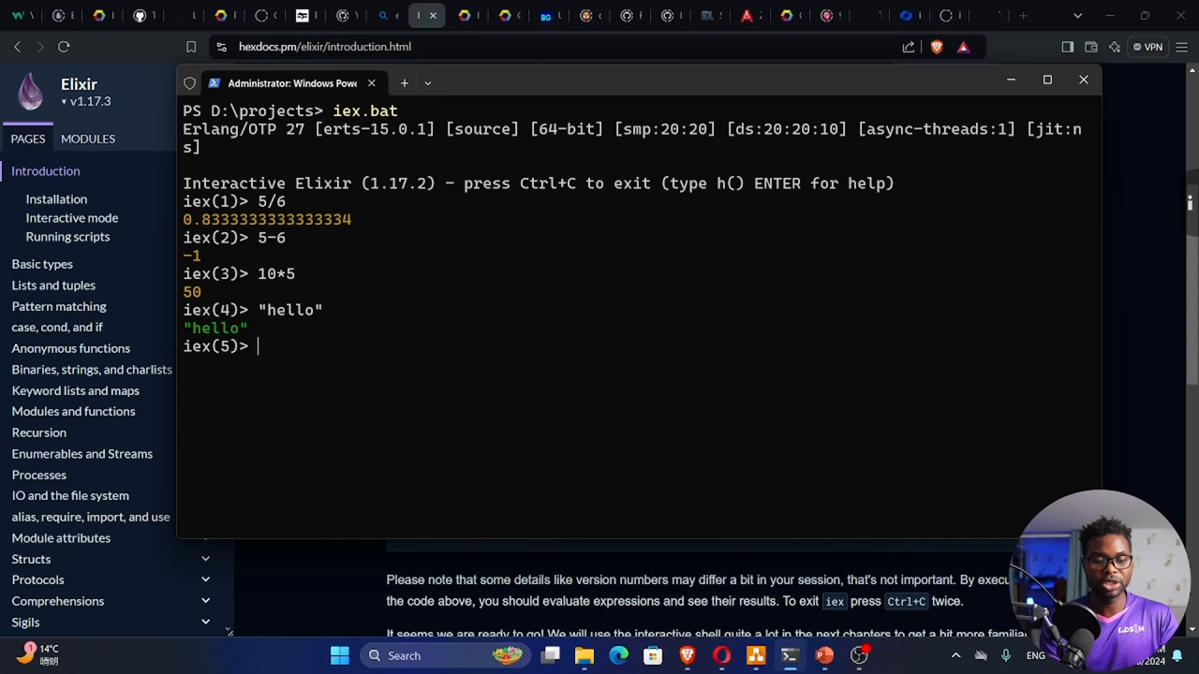
type("h")
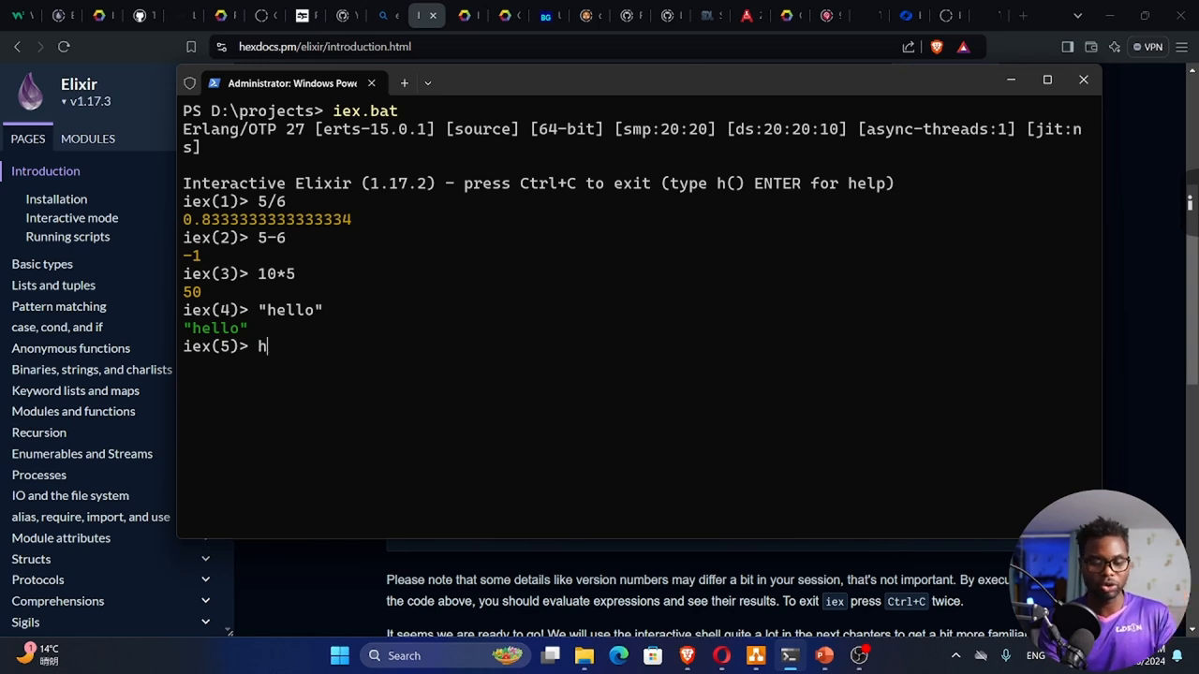
type("ello")
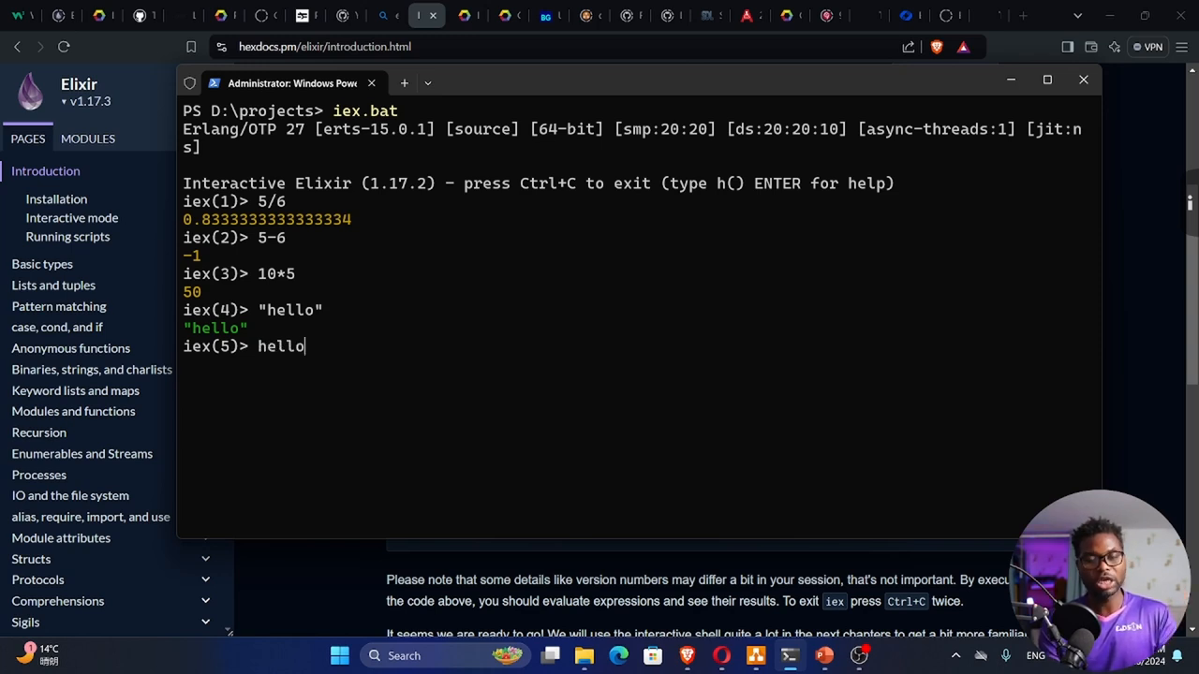
key("Return")
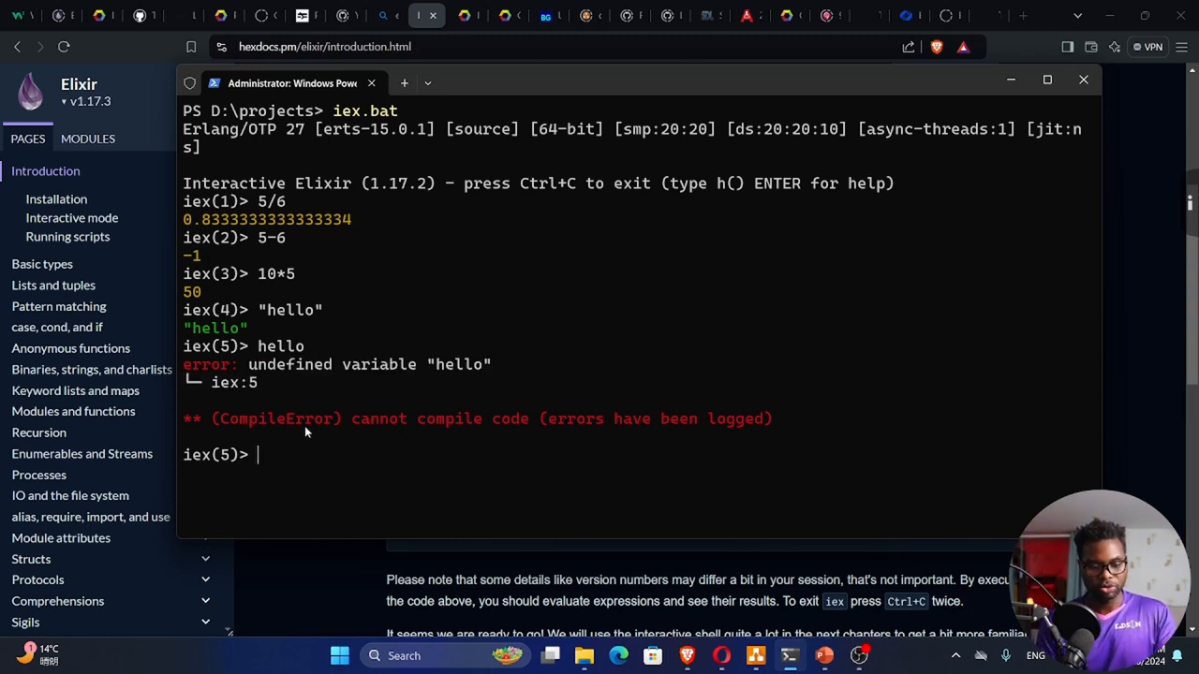
Step: Exit IEx with System.halt and clear the PowerShell screen
type("Sy")
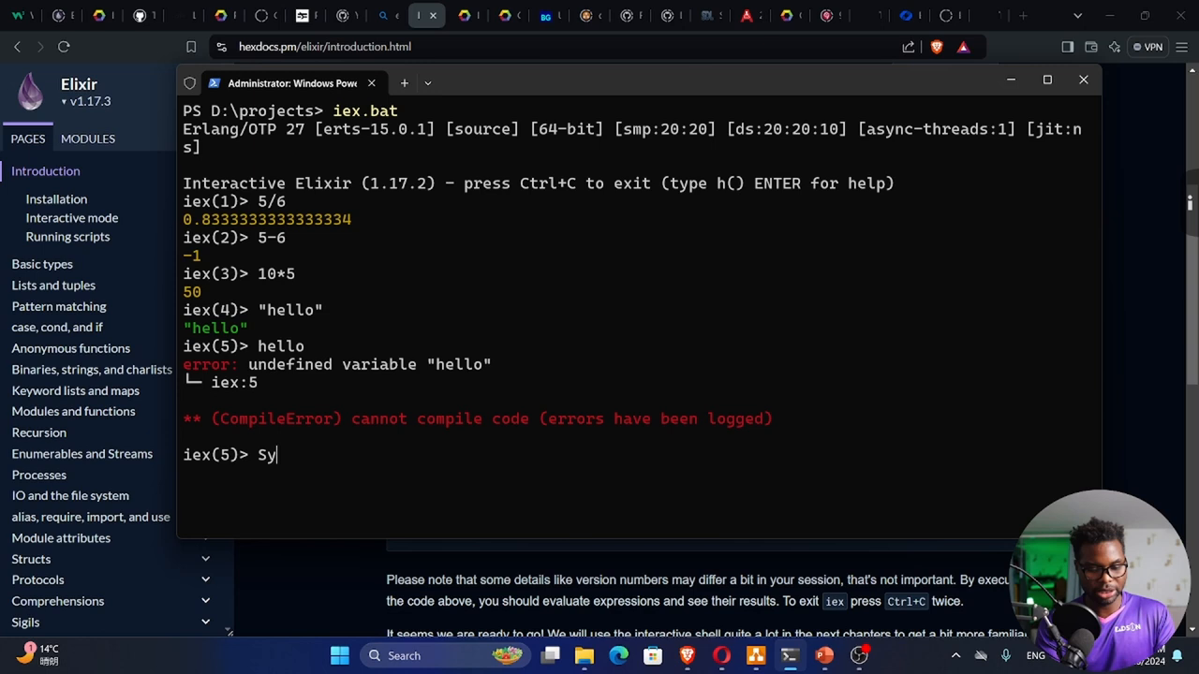
type("stem.halt")
type("clear")
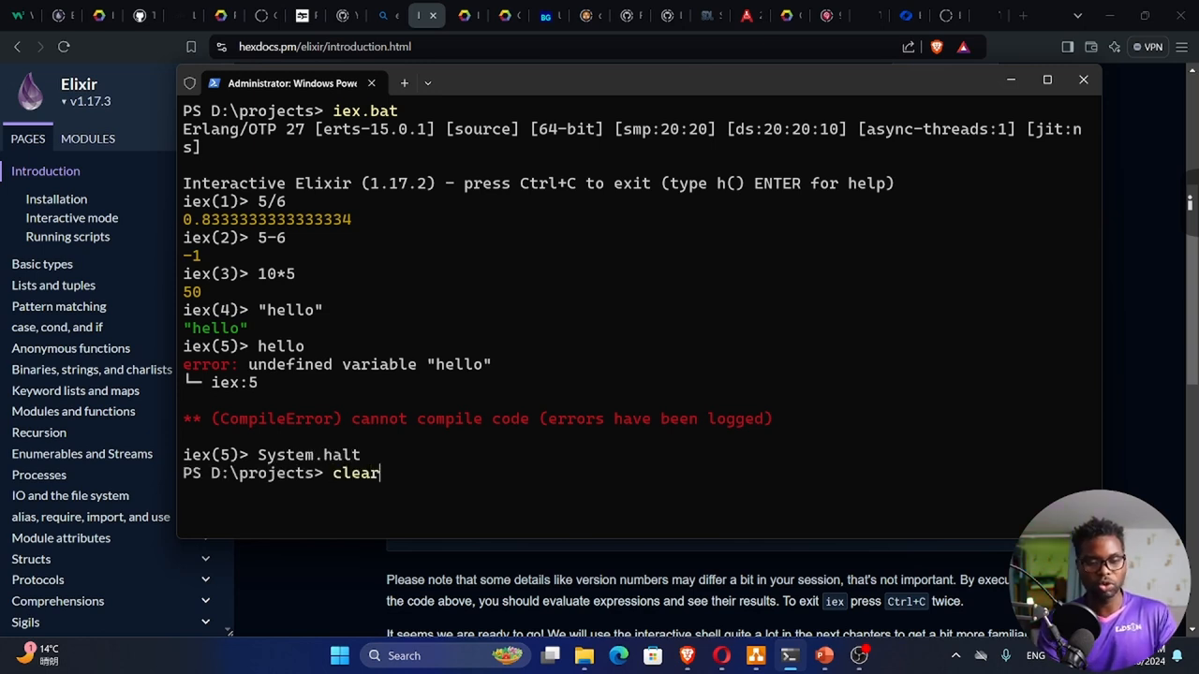
key("Return")
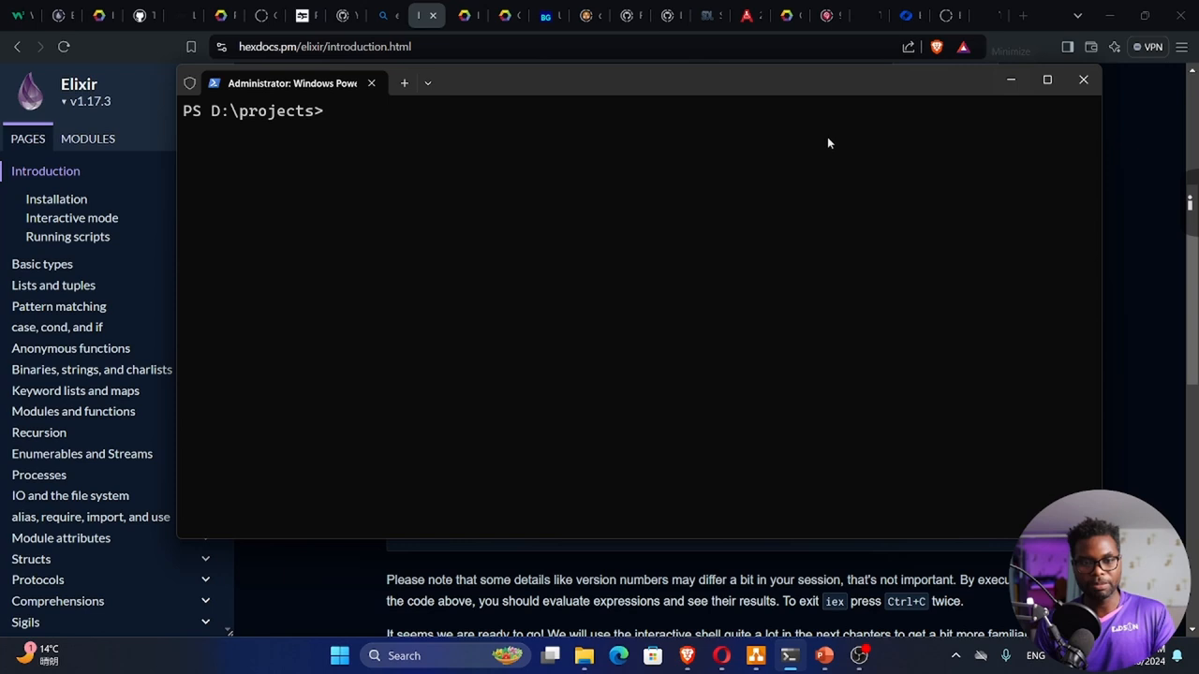
Step: Relaunch Interactive Elixir 1.17.2 with iex.bat from the projects folder
type("iex.")
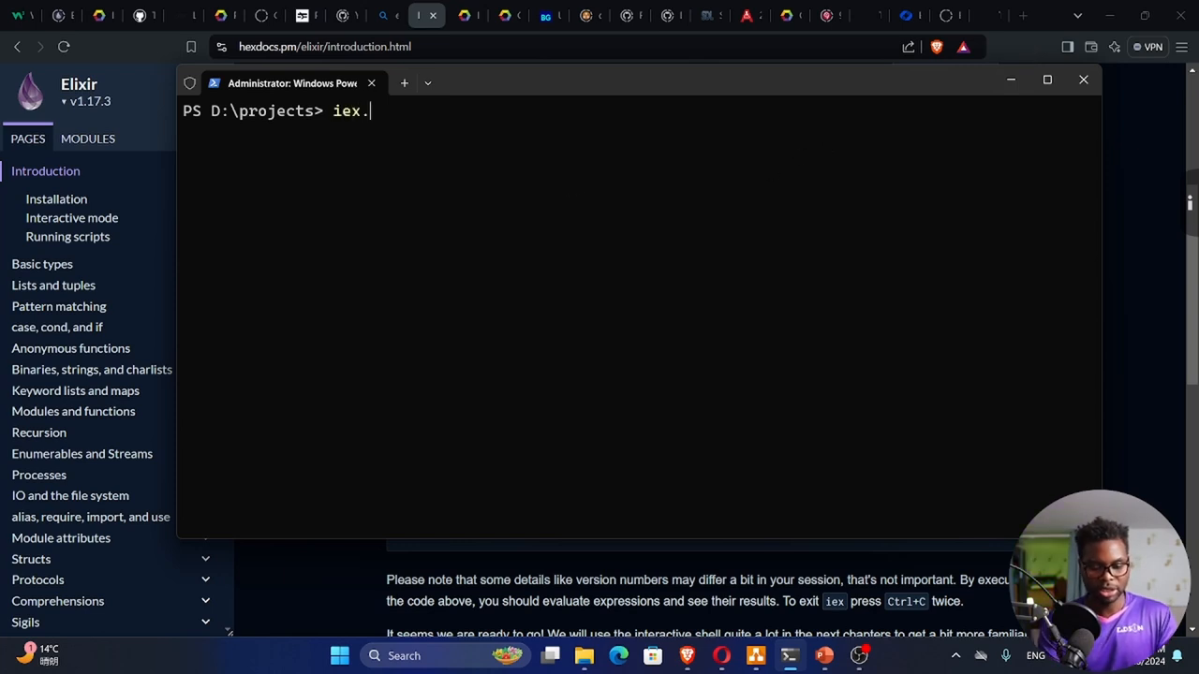
key("Return")
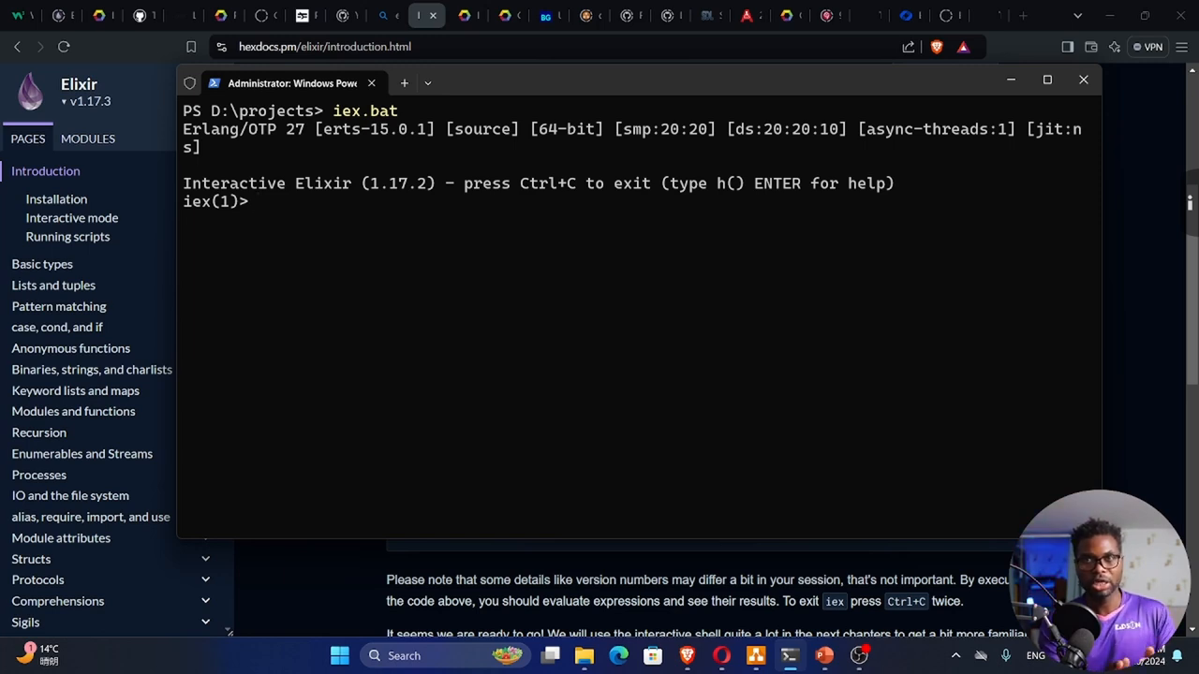
scroll("down", 3)
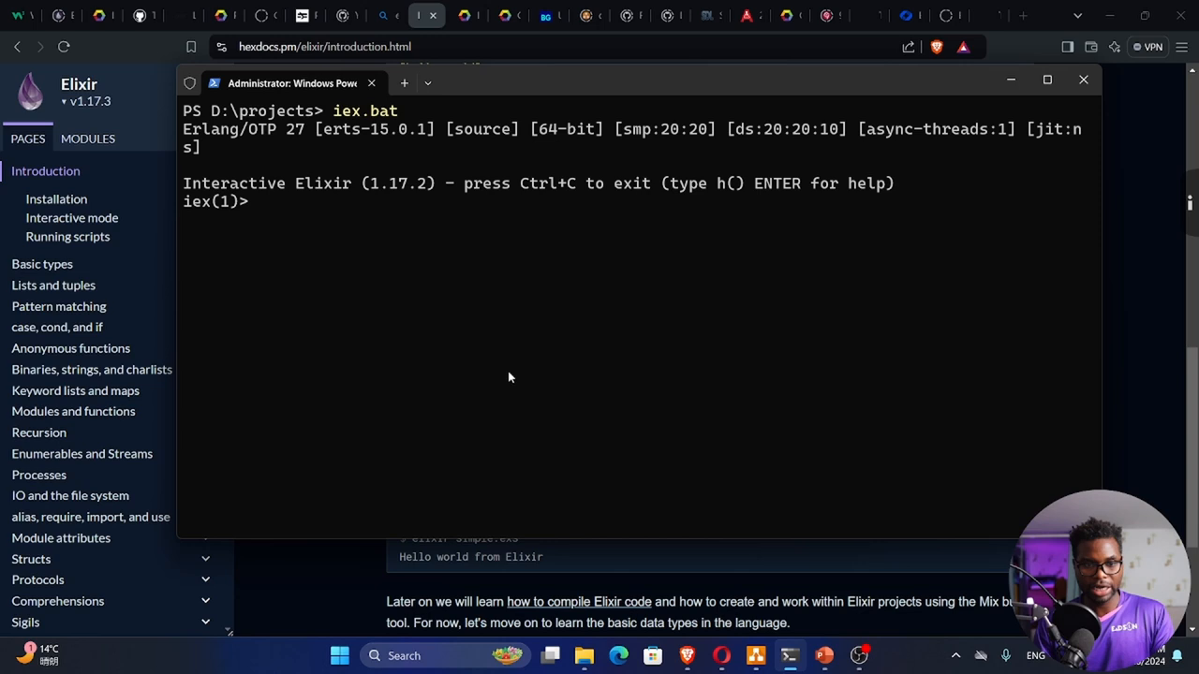